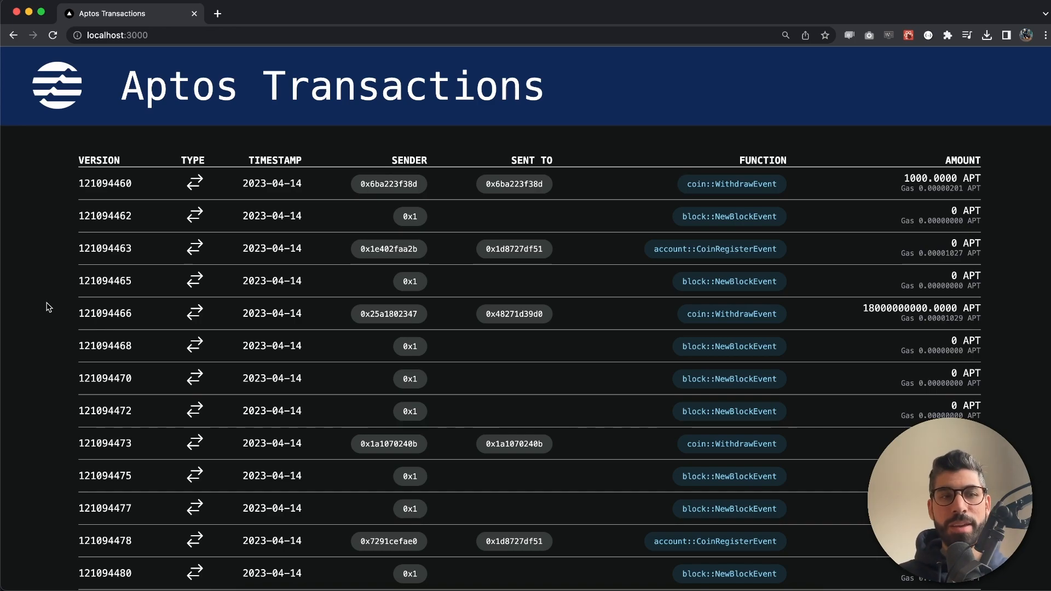
Scroll through the current page and select some text on it
{"action": "scroll", "scroll_direction": "down", "scroll_amount": 3}
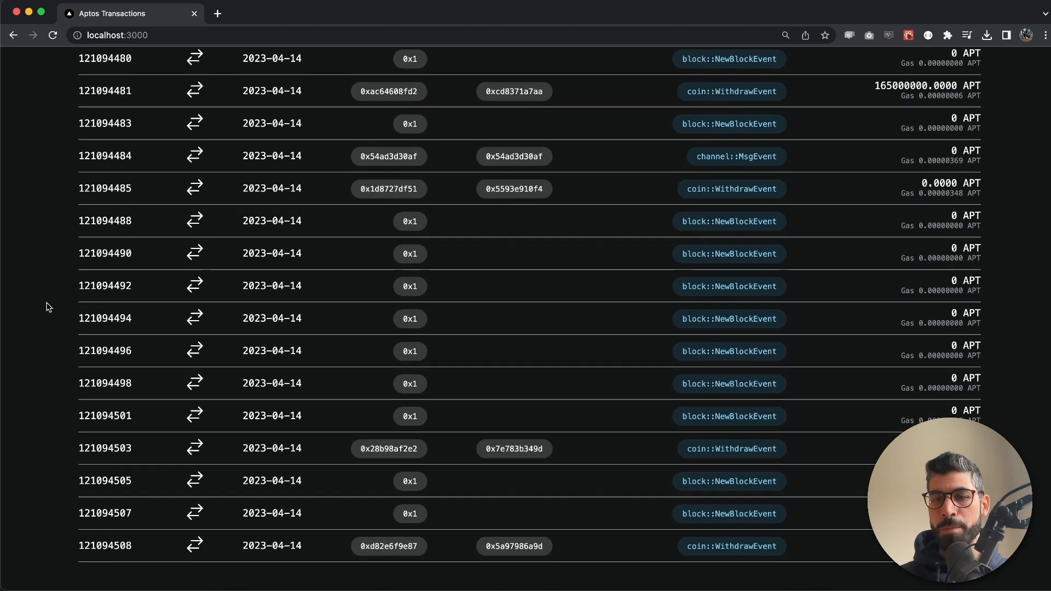
{"action": "scroll", "scroll_direction": "up", "scroll_amount": 3}
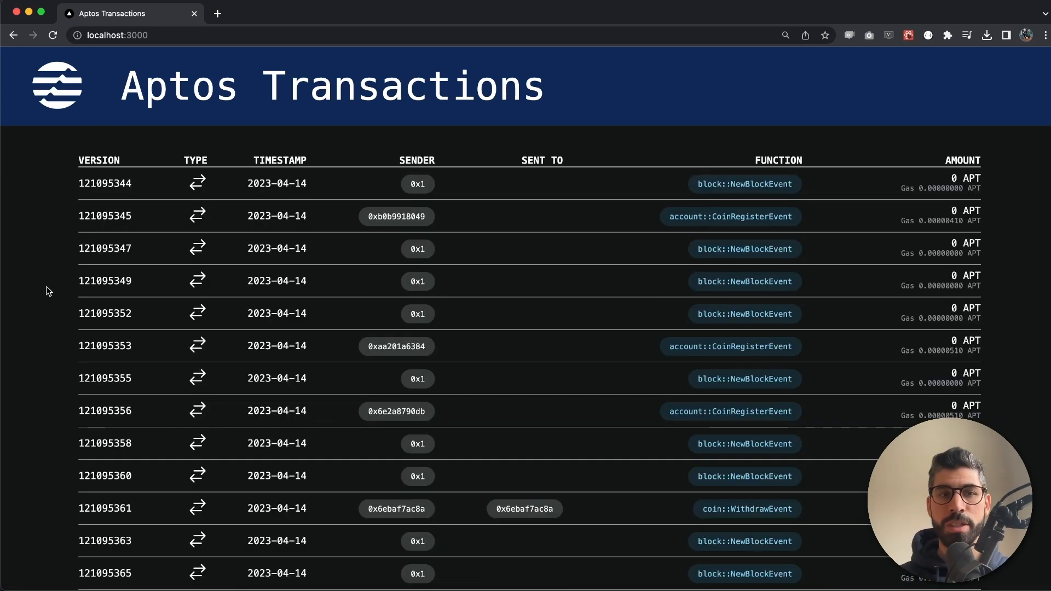
{"action": "mouse_move", "coordinate": [299, 155]}
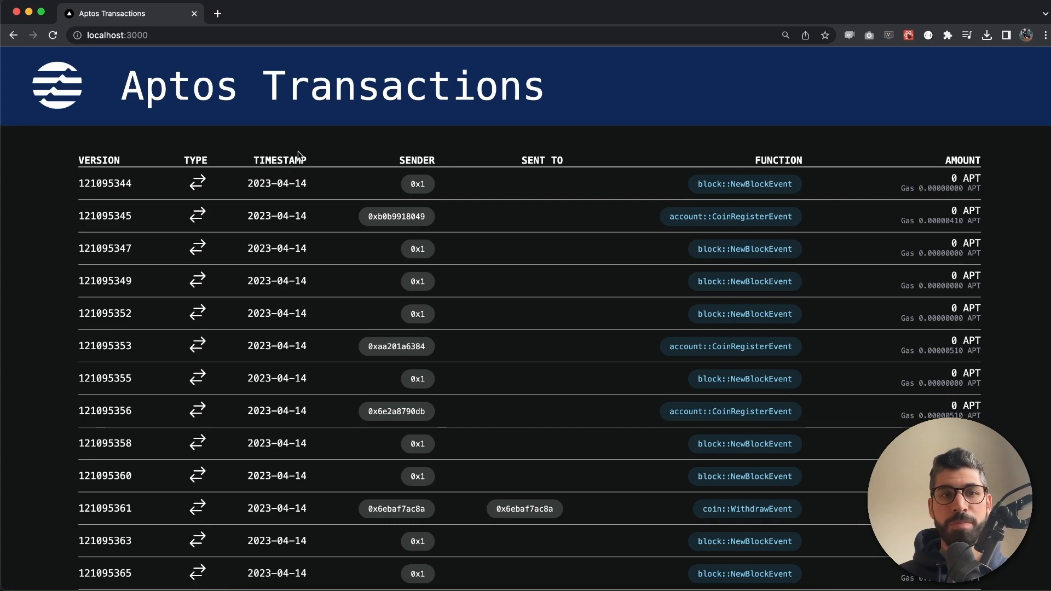
{"action": "mouse_move", "coordinate": [529, 210]}
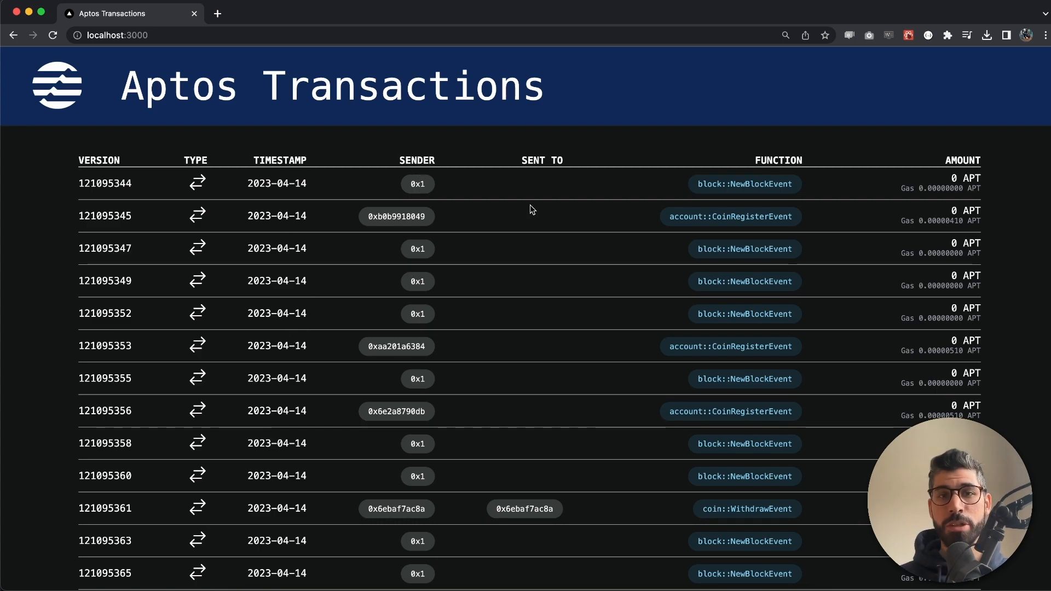
{"action": "scroll", "scroll_direction": "down", "scroll_amount": 3}
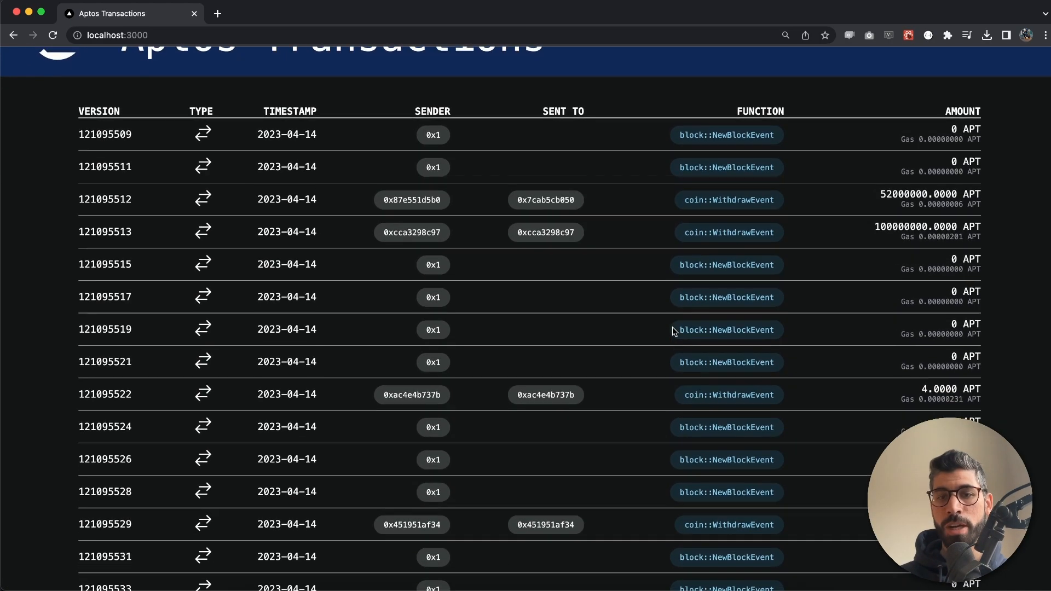
{"action": "double_click", "coordinate": [737, 233]}
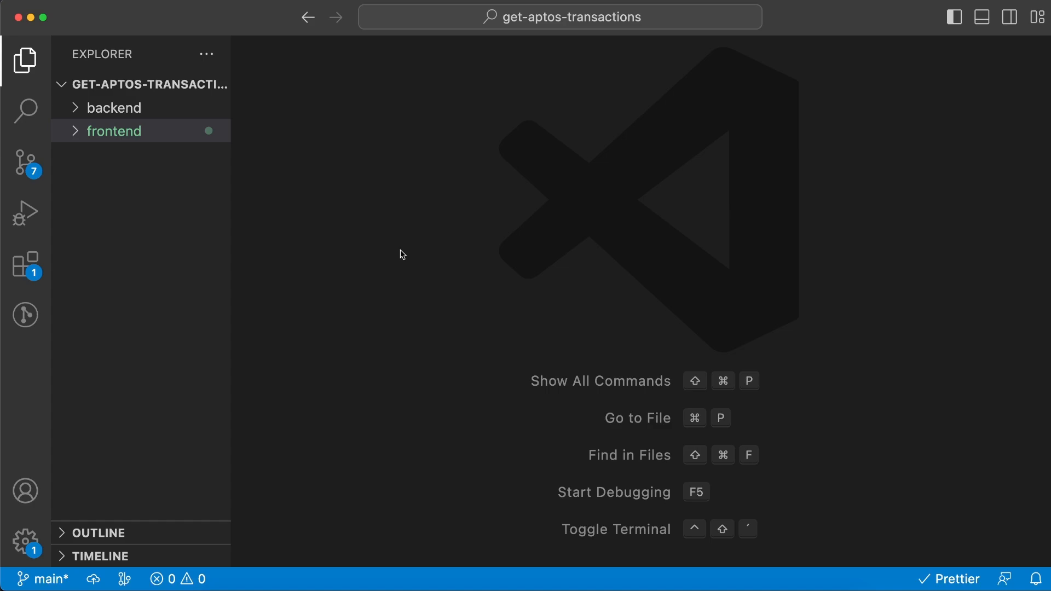
{"action": "mouse_move", "coordinate": [527, 51]}
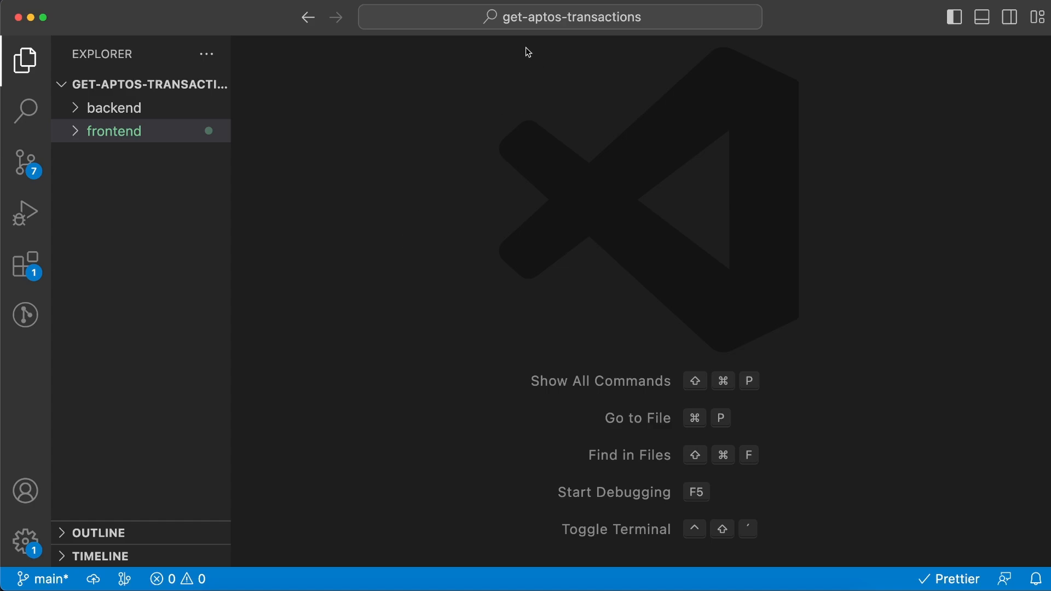
{"action": "mouse_move", "coordinate": [338, 138]}
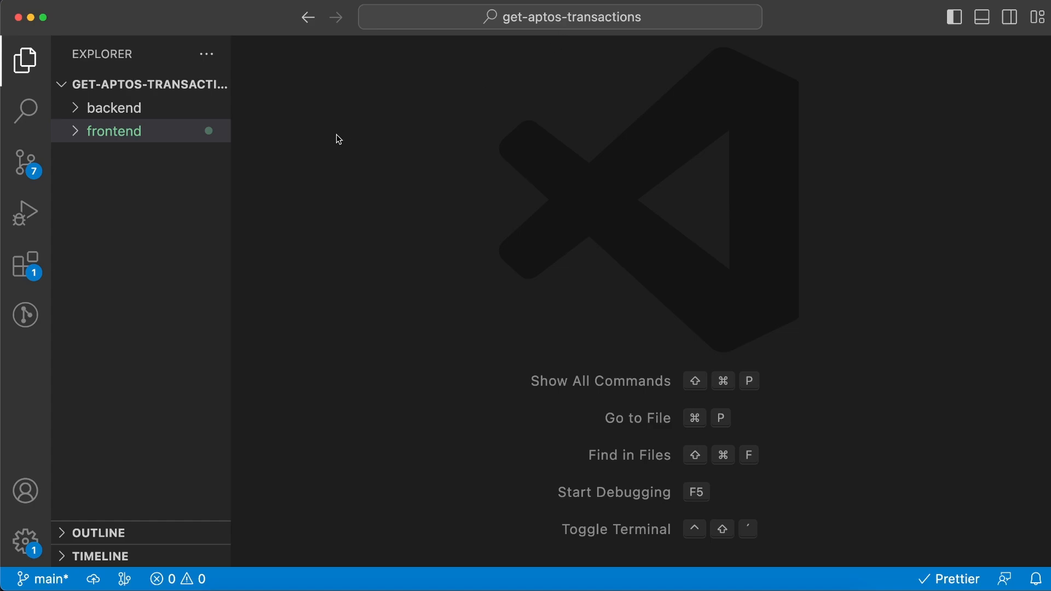
{"action": "mouse_move", "coordinate": [128, 132]}
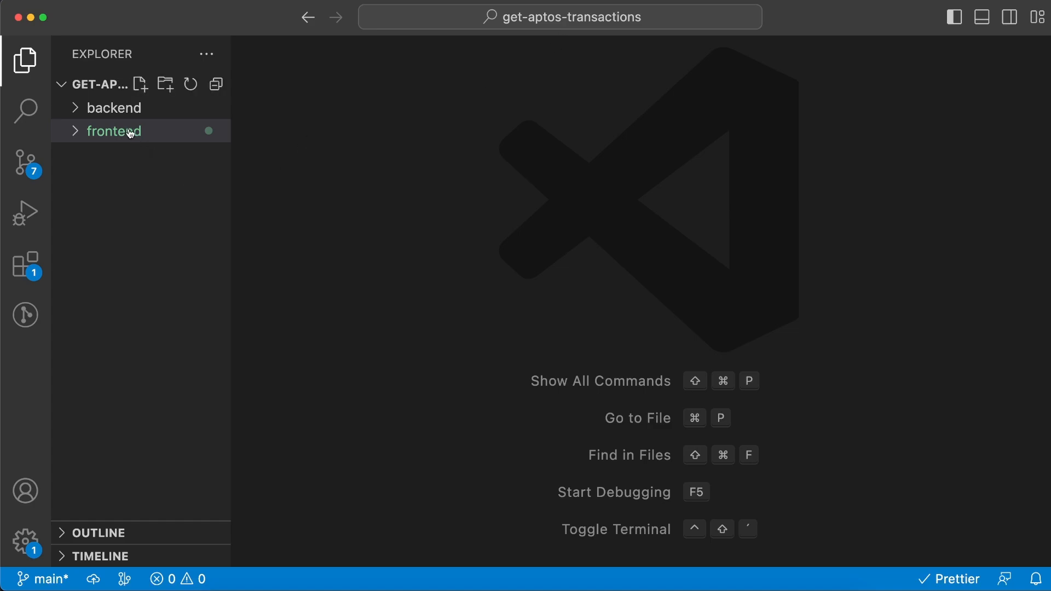
{"action": "left_click", "coordinate": [116, 108]}
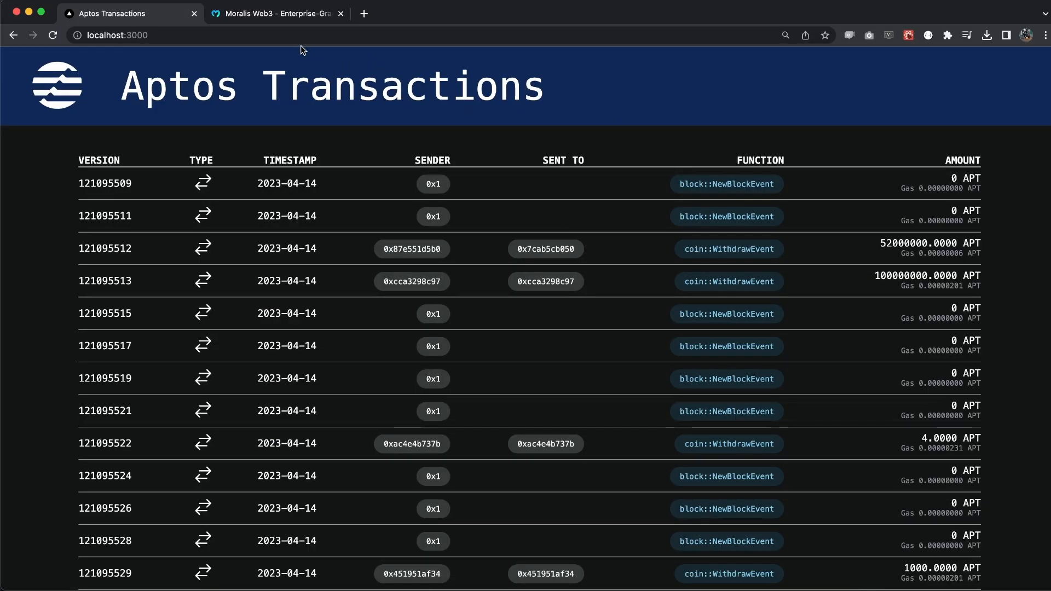
Browse Moralis pricing plans down to the Full Feature List, then log in to the dashboard
{"action": "left_click", "coordinate": [275, 13]}
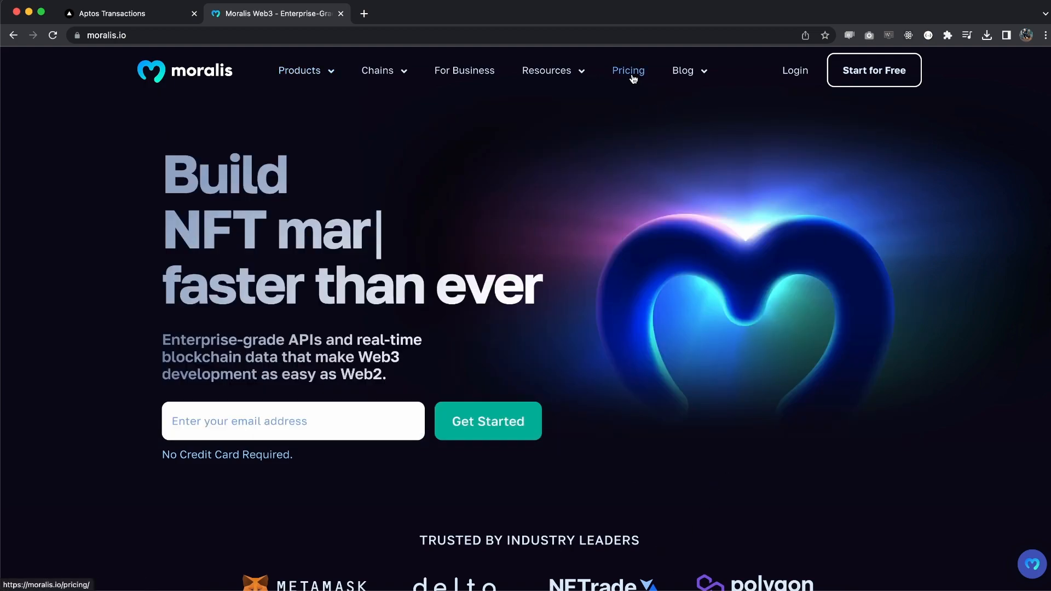
{"action": "left_click", "coordinate": [627, 70]}
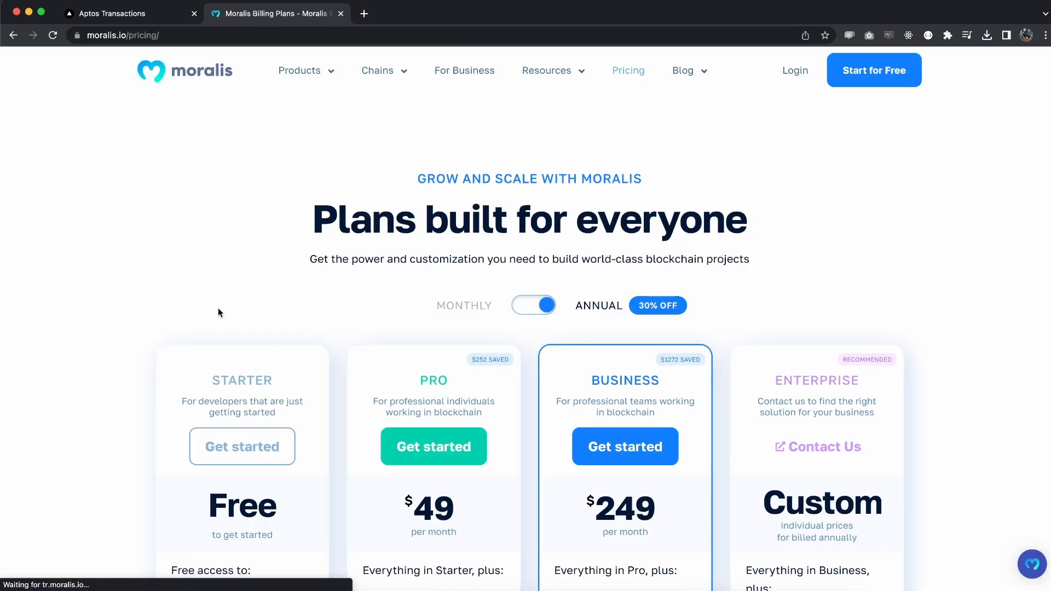
{"action": "scroll", "scroll_direction": "down", "scroll_amount": 3}
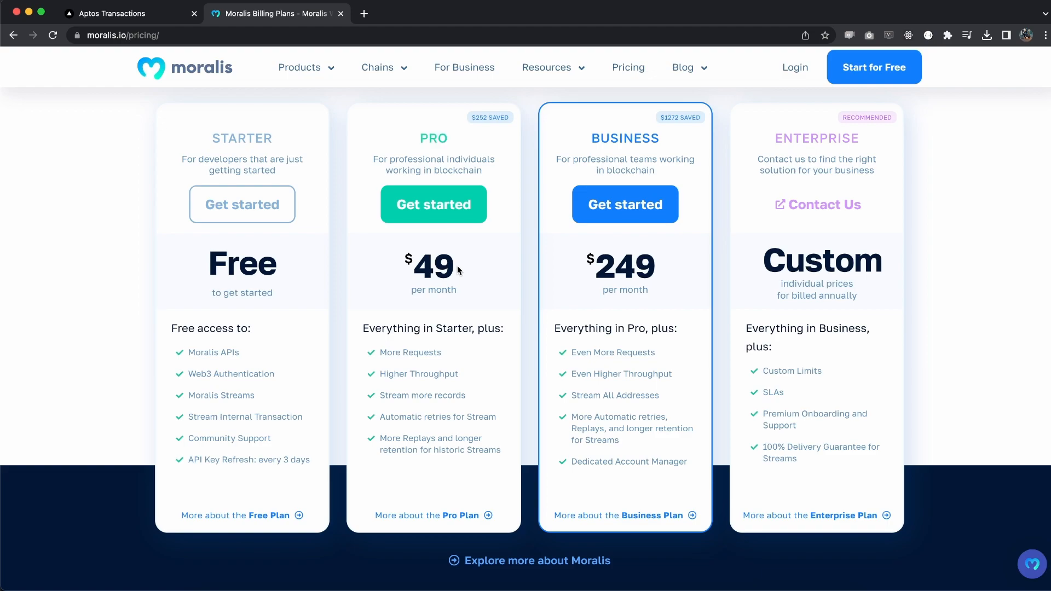
{"action": "mouse_move", "coordinate": [99, 312]}
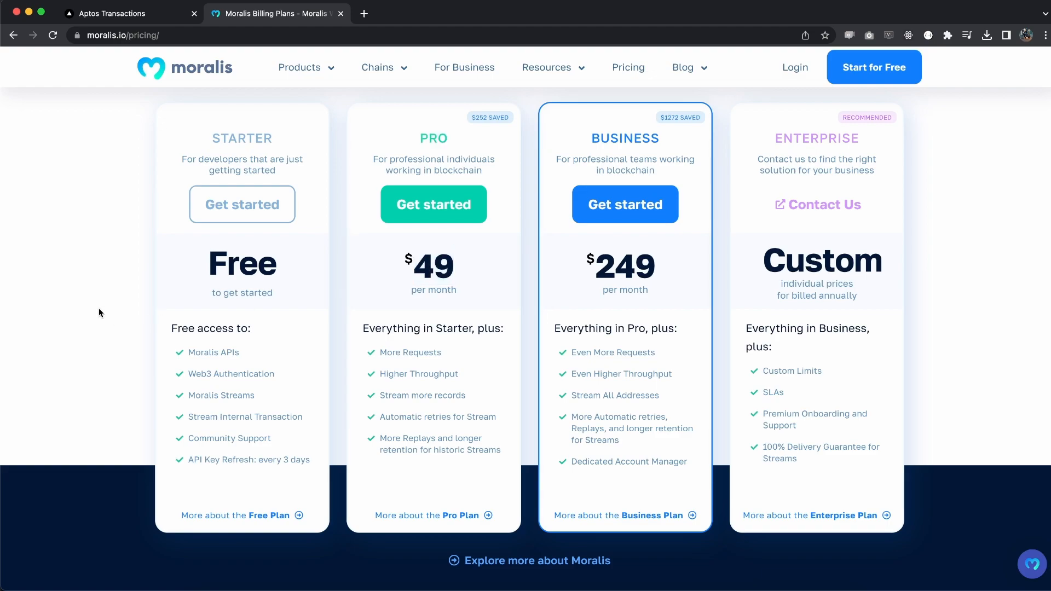
{"action": "scroll", "scroll_direction": "down", "scroll_amount": 3}
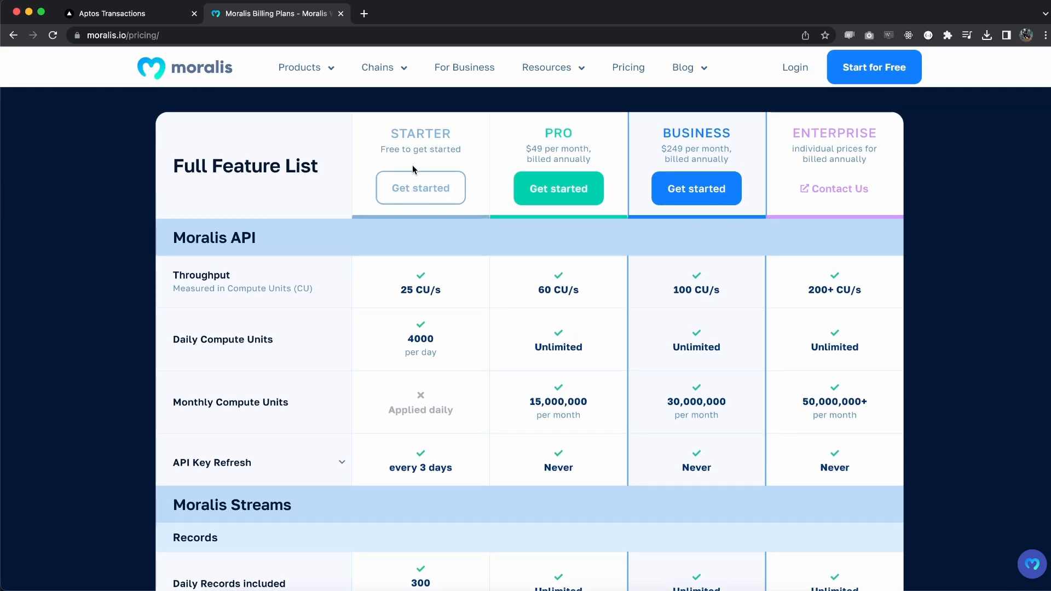
{"action": "double_click", "coordinate": [558, 290]}
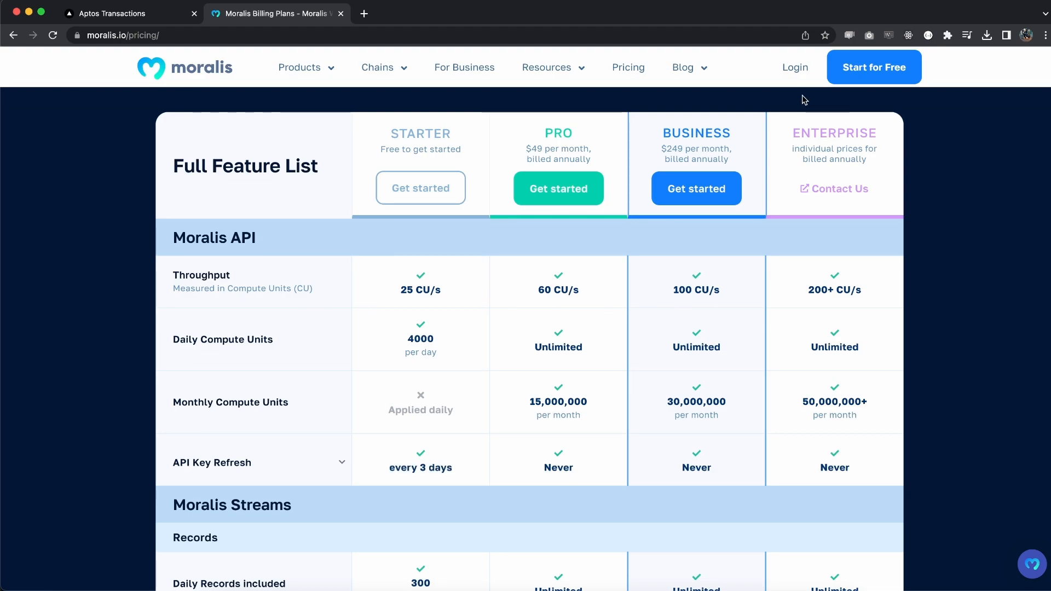
{"action": "left_click", "coordinate": [795, 67]}
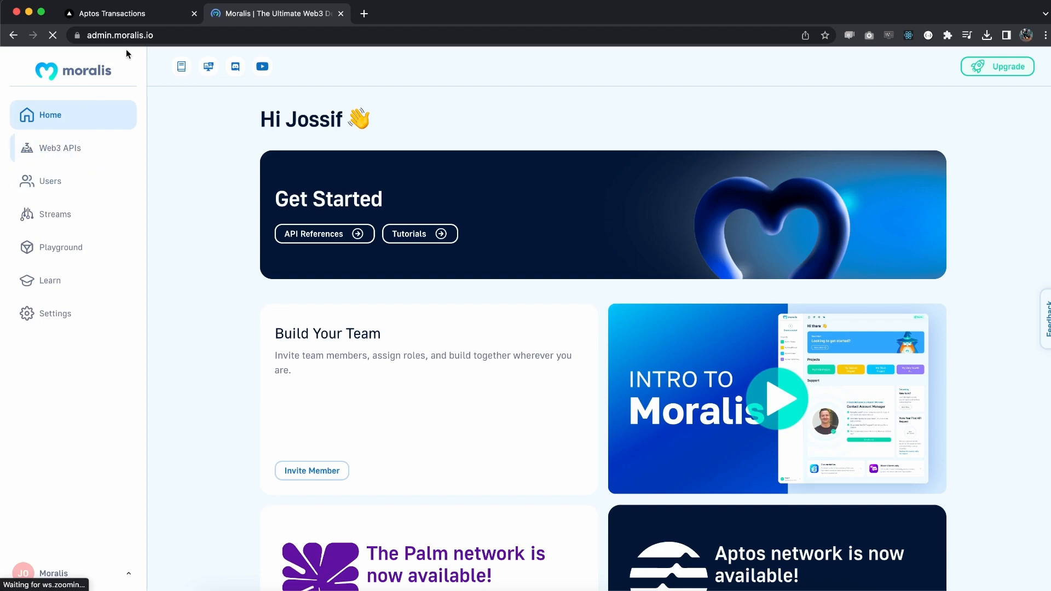
Open the Web3 APIs page from the Moralis dashboard sidebar
{"action": "left_click", "coordinate": [60, 148]}
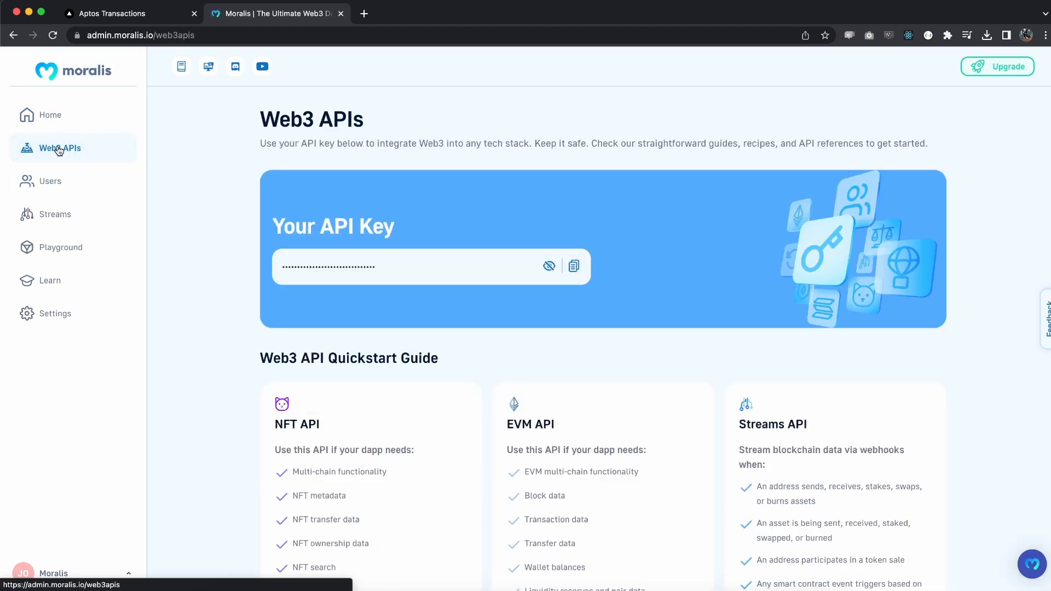
{"action": "mouse_move", "coordinate": [488, 259]}
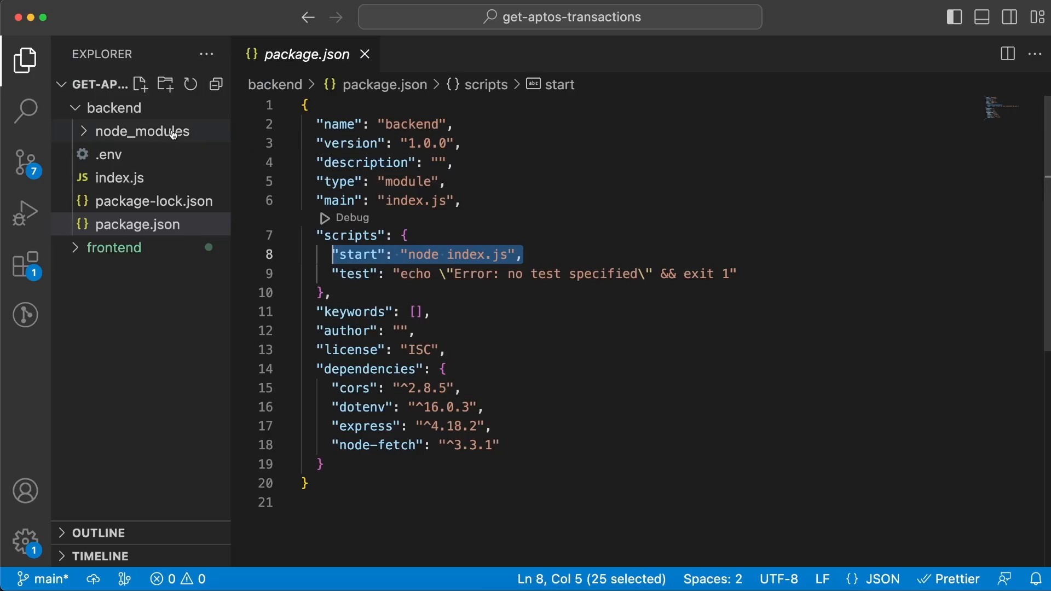
{"action": "mouse_move", "coordinate": [107, 155]}
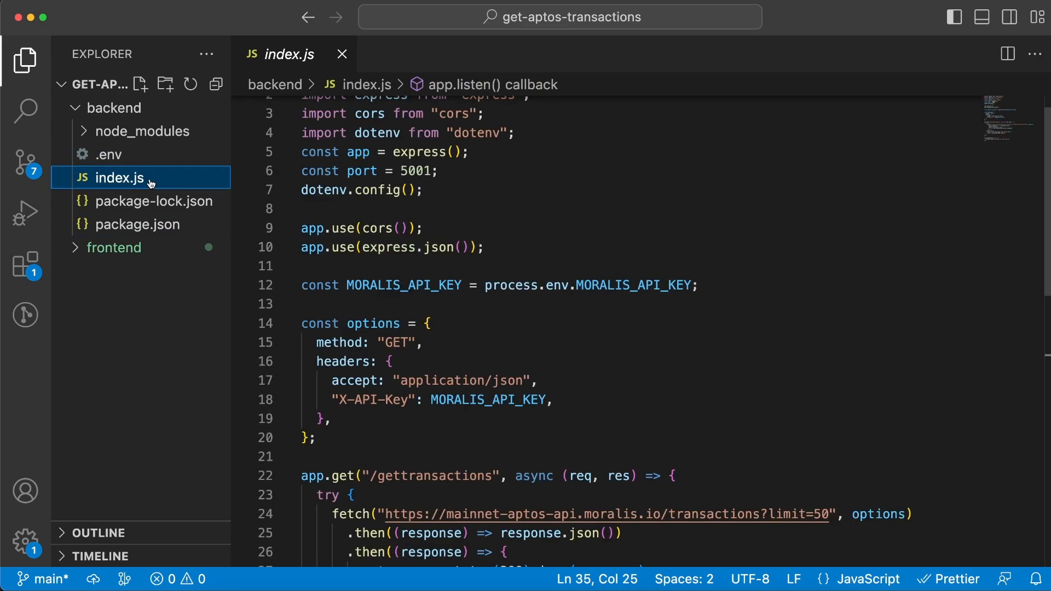
{"action": "mouse_move", "coordinate": [657, 278]}
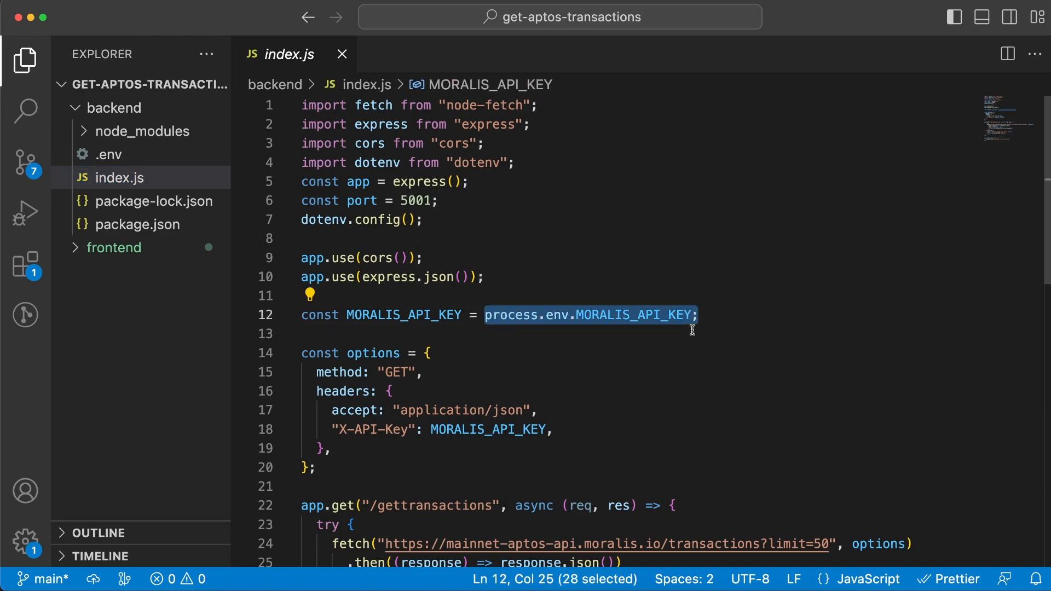
{"action": "double_click", "coordinate": [403, 315]}
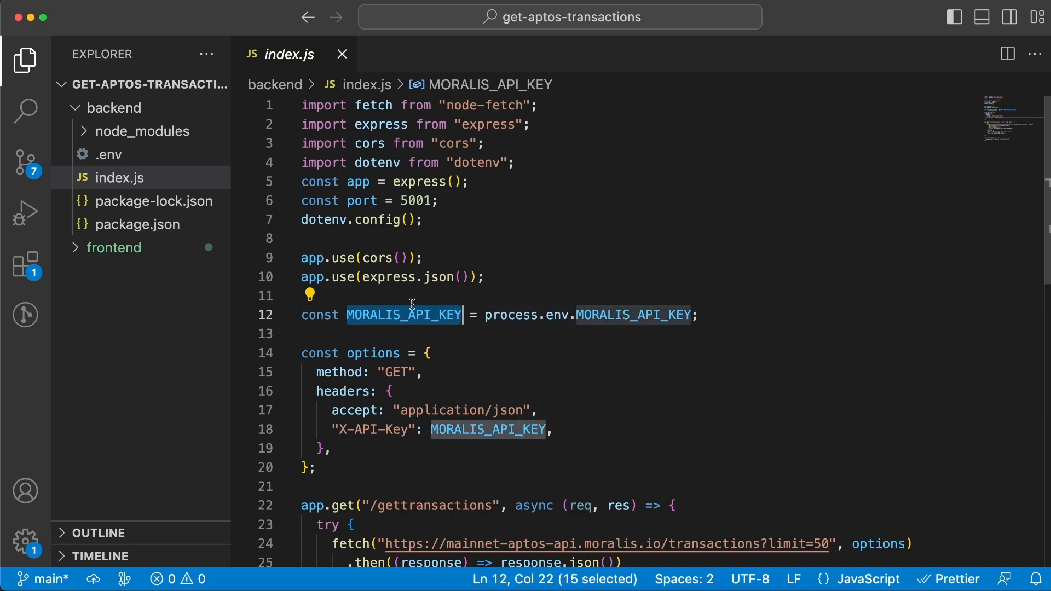
{"action": "mouse_move", "coordinate": [536, 165]}
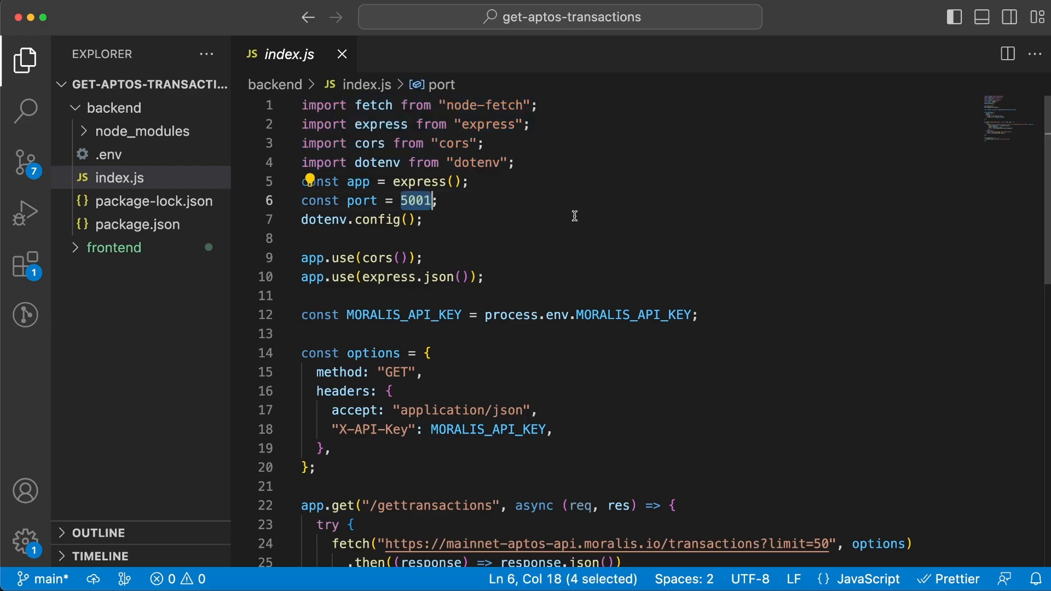
{"action": "double_click", "coordinate": [403, 315]}
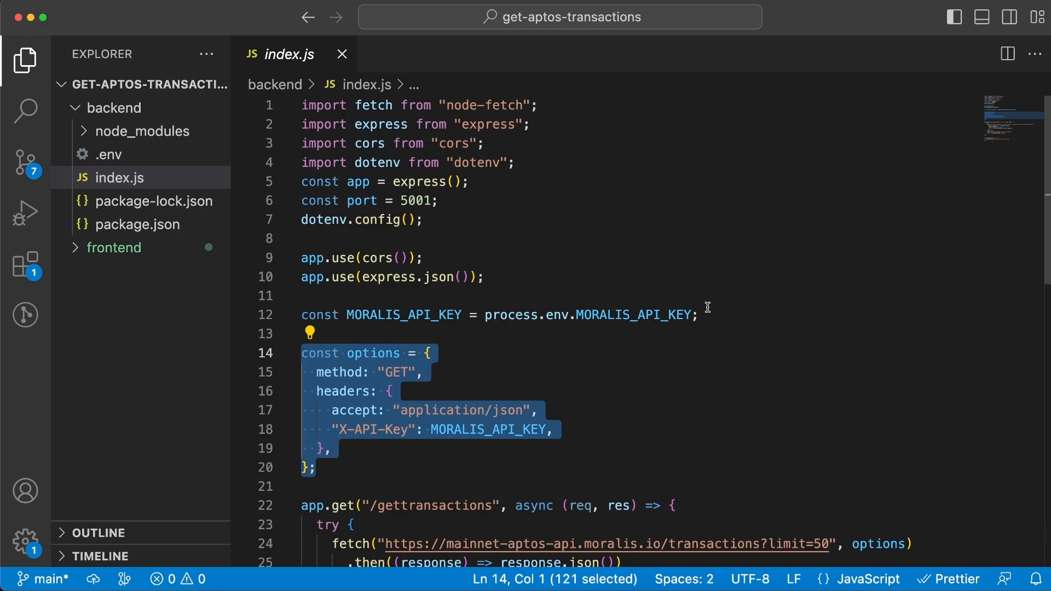
{"action": "scroll", "scroll_direction": "down", "scroll_amount": 3}
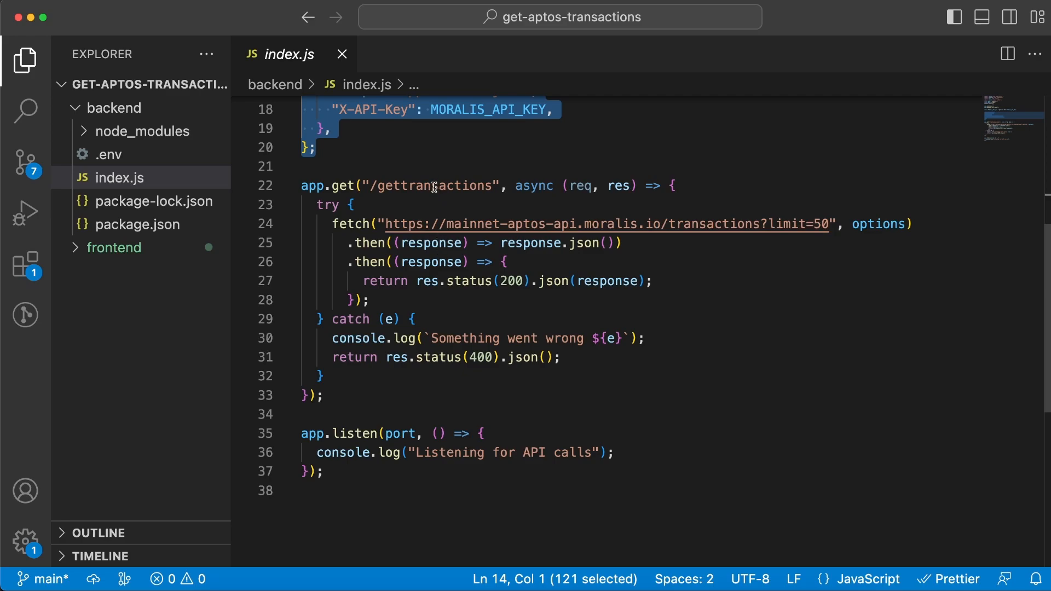
{"action": "left_click", "coordinate": [433, 186]}
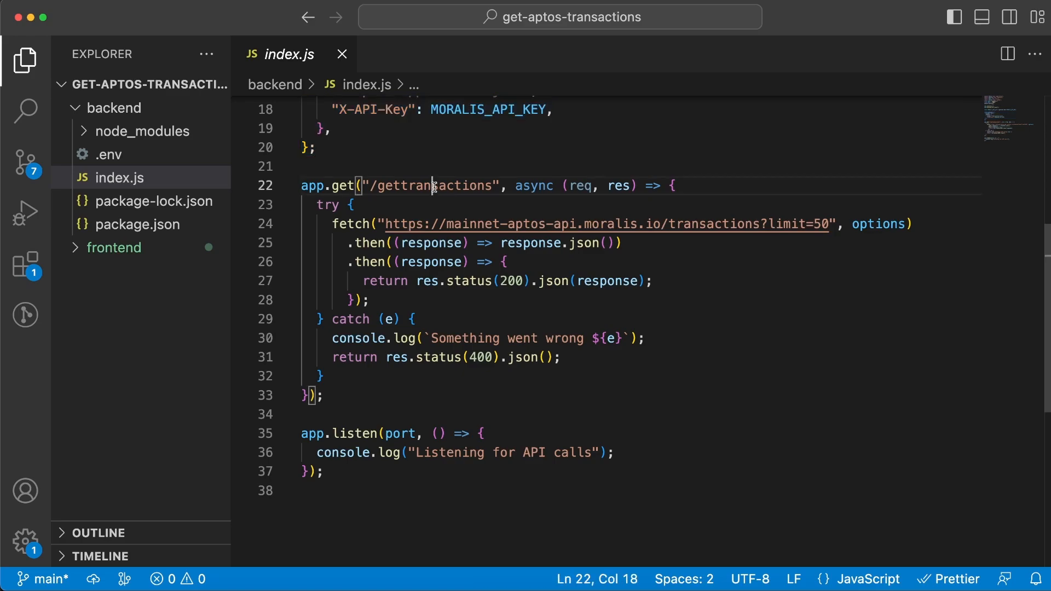
{"action": "double_click", "coordinate": [429, 186]}
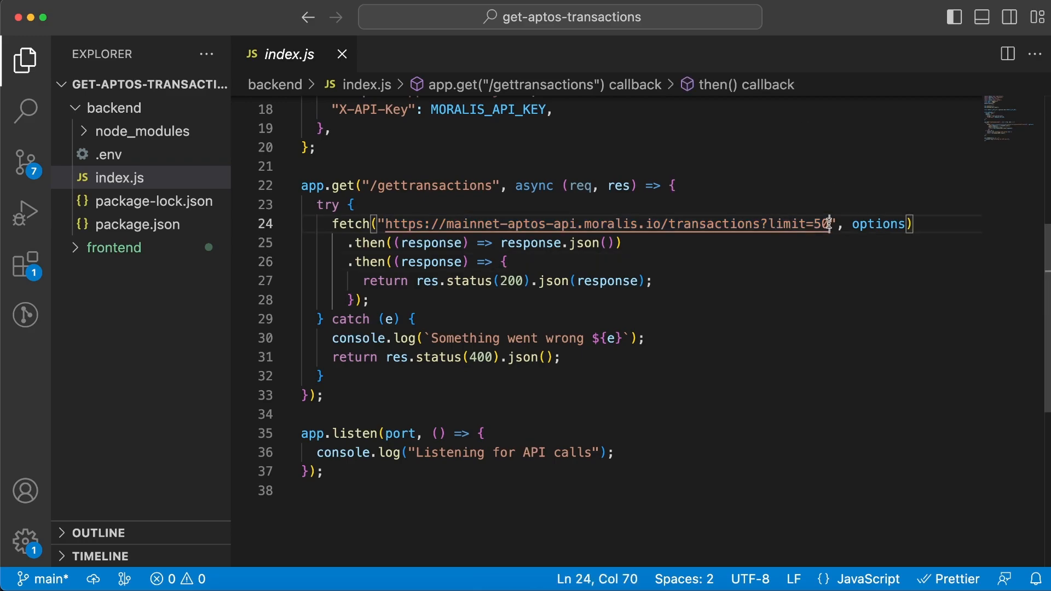
{"action": "key", "text": "Backspace"}
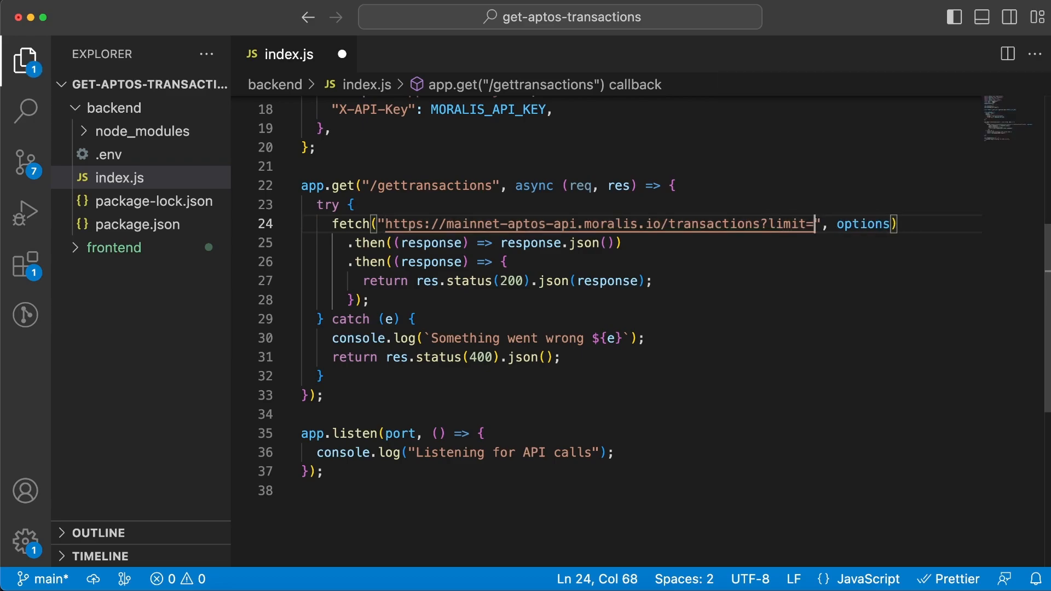
{"action": "type", "text": "73"}
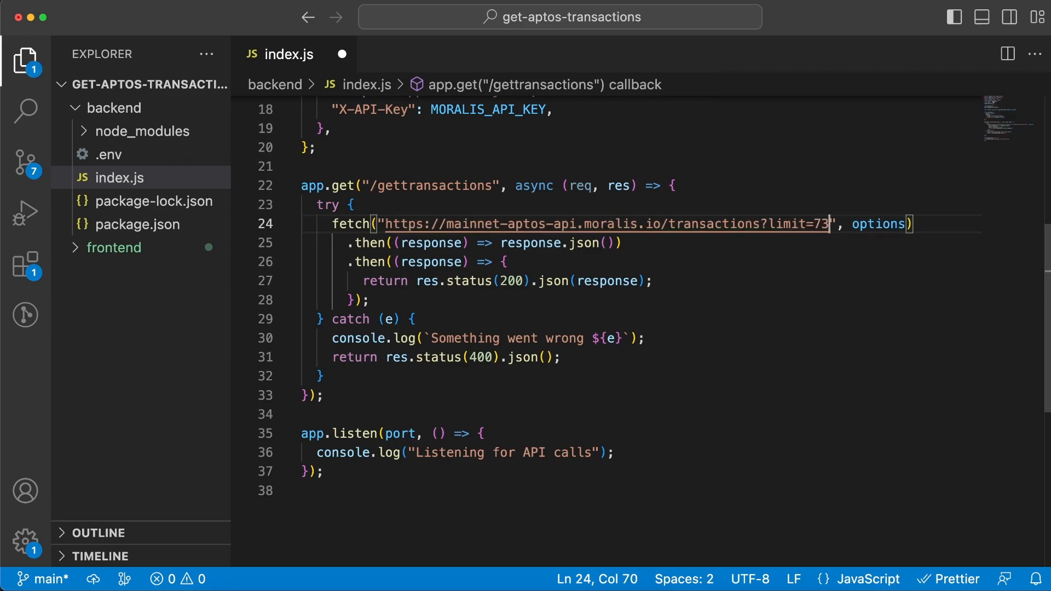
{"action": "key", "text": "Backspace"}
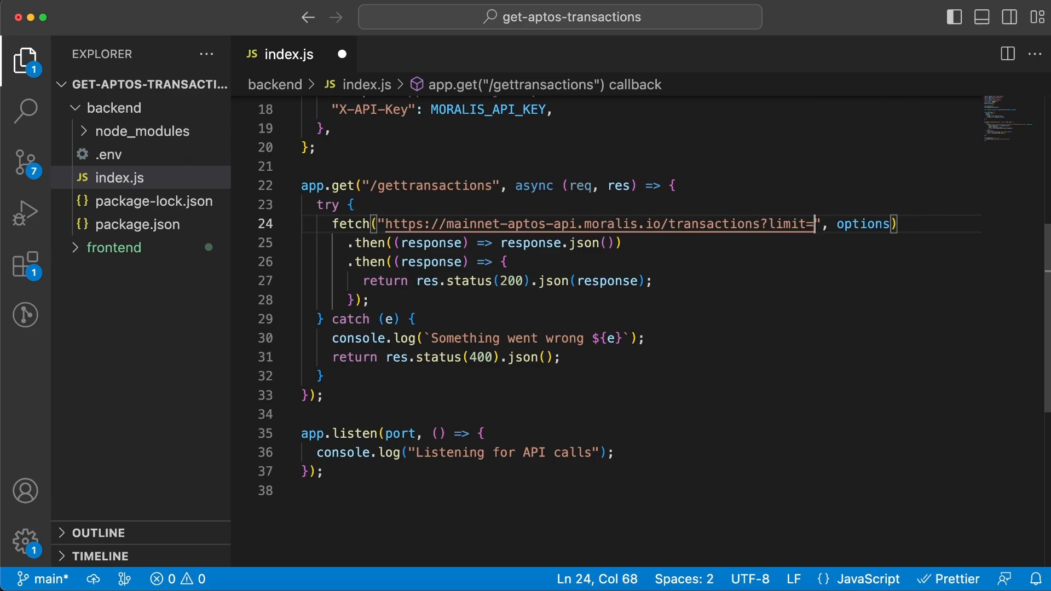
{"action": "type", "text": "50"}
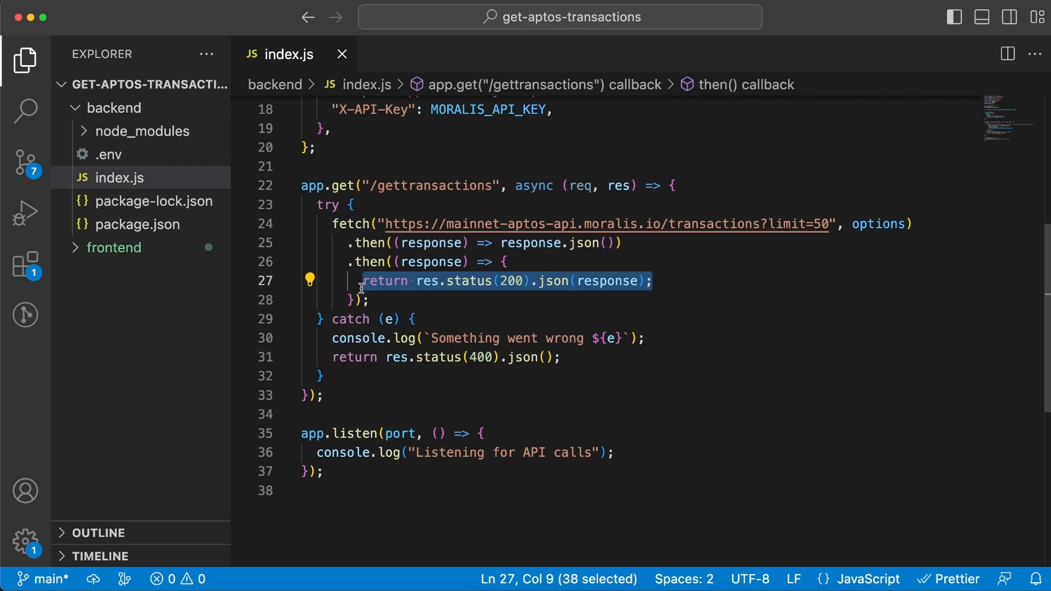
Open frontend/package.json and highlight the axios dependency
{"action": "left_click", "coordinate": [114, 248]}
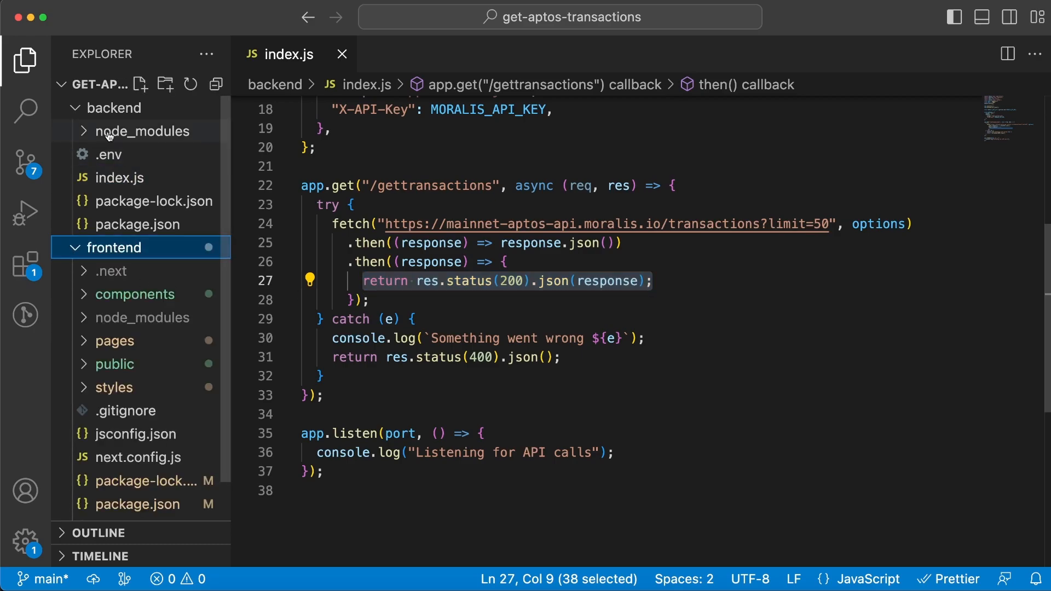
{"action": "left_click", "coordinate": [120, 107]}
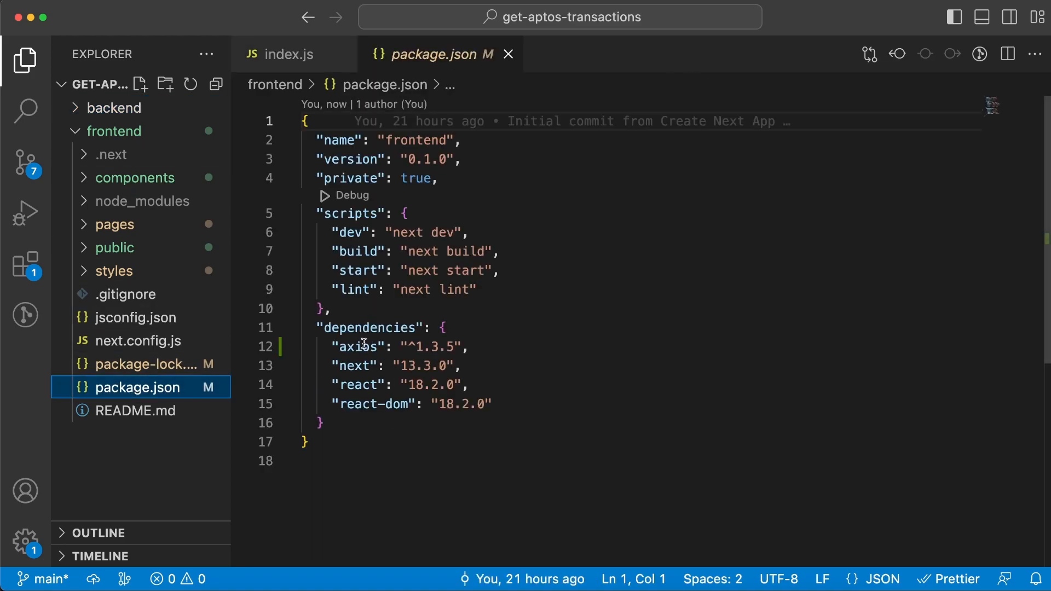
{"action": "double_click", "coordinate": [358, 347]}
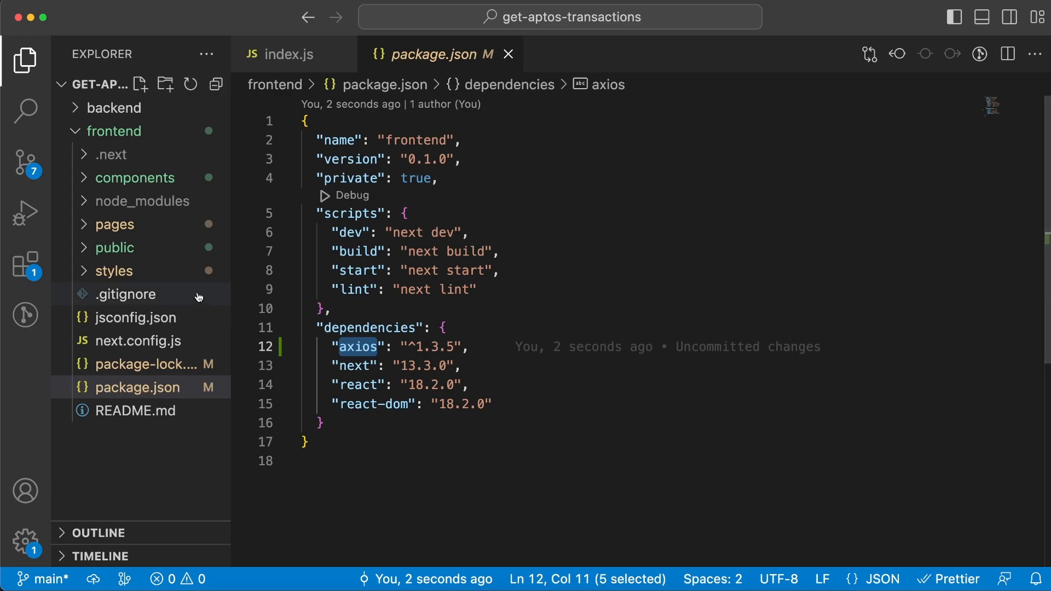
Open pages/index.js, then components/header.js
{"action": "left_click", "coordinate": [114, 224]}
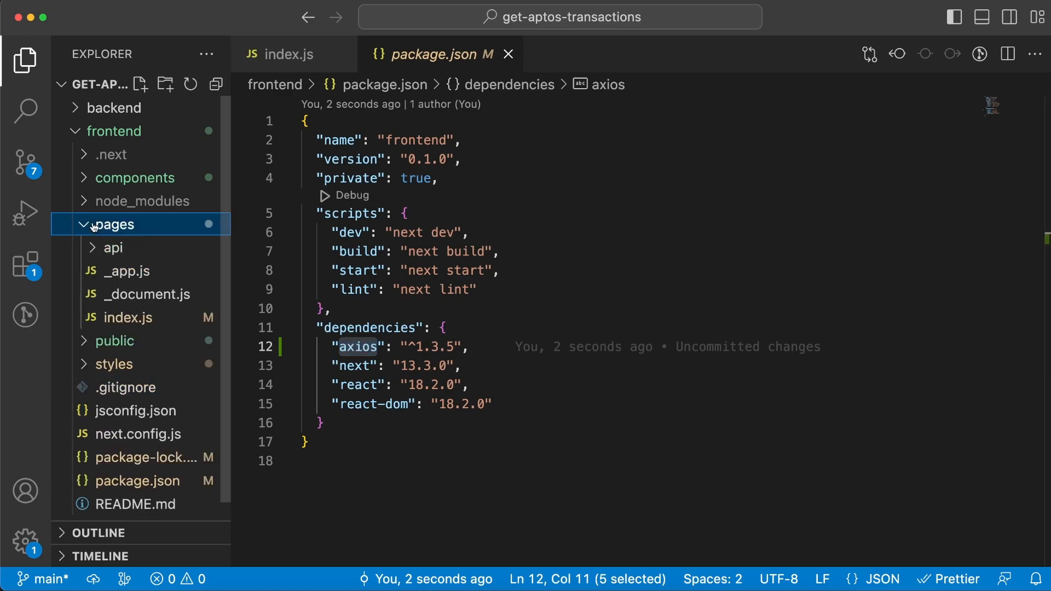
{"action": "left_click", "coordinate": [127, 317]}
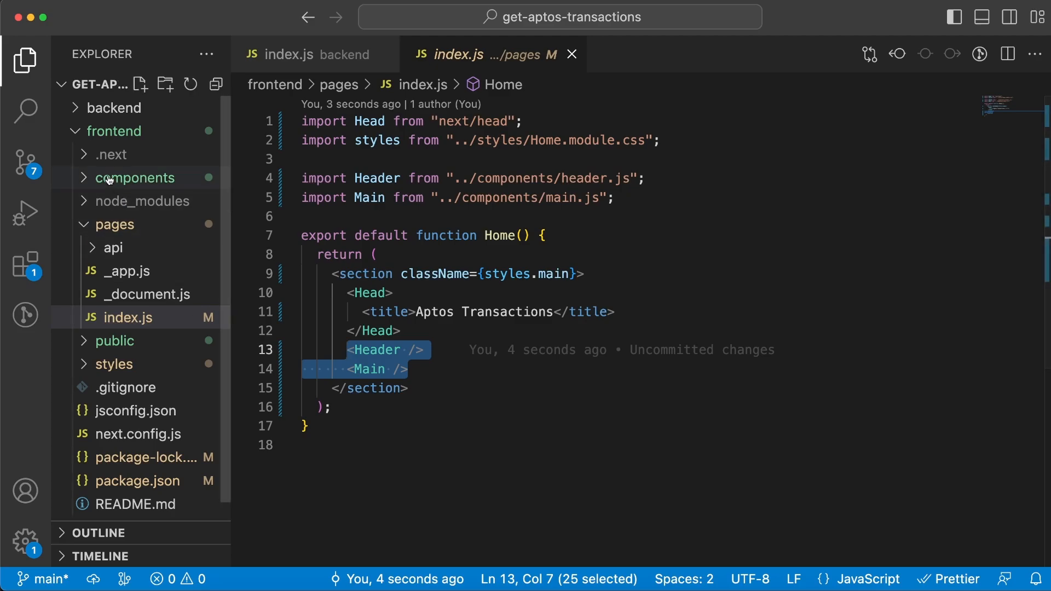
{"action": "left_click", "coordinate": [132, 201]}
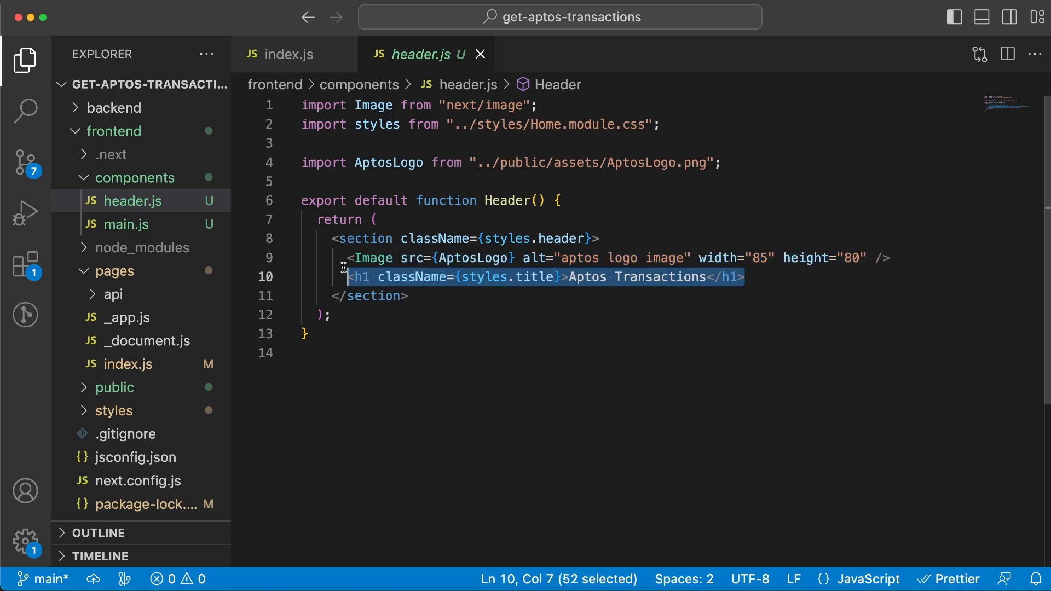
Open components/main.js, which fetches transactions from localhost:5001/gettransactions
{"action": "left_click", "coordinate": [128, 224]}
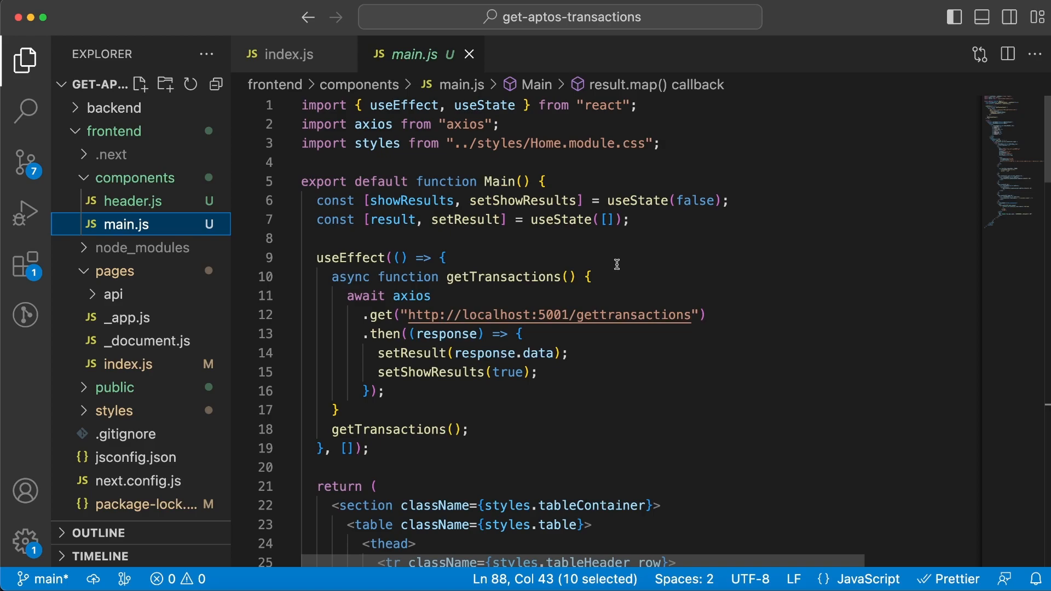
{"action": "double_click", "coordinate": [373, 124]}
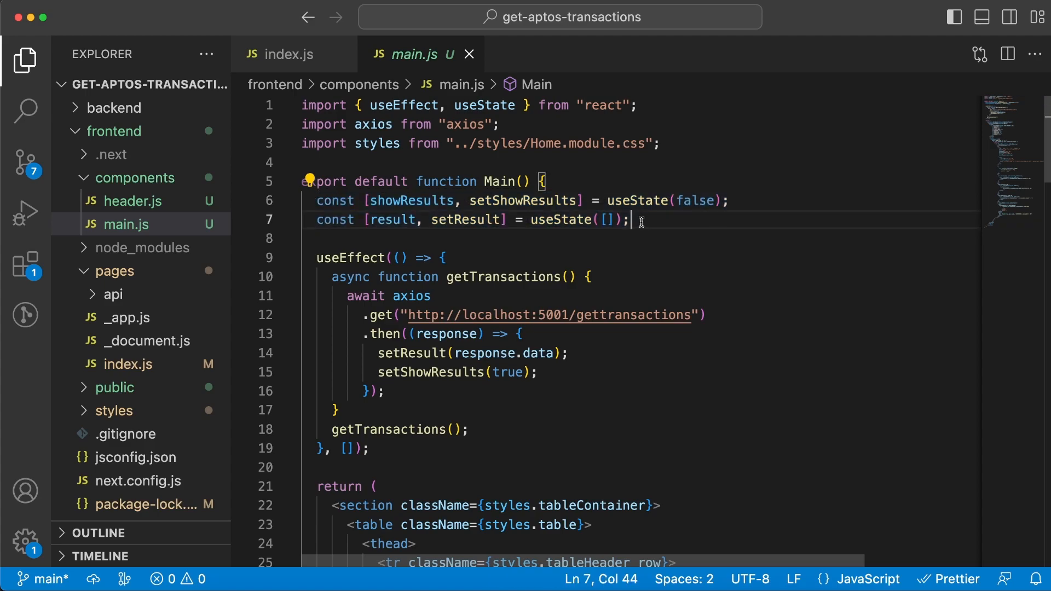
{"action": "double_click", "coordinate": [695, 201]}
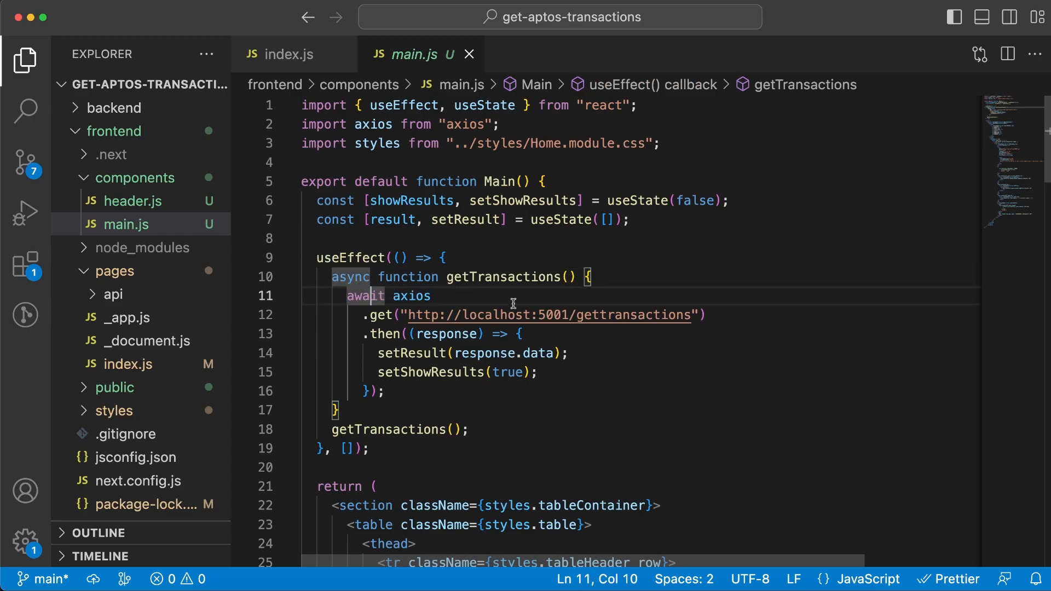
{"action": "double_click", "coordinate": [633, 314]}
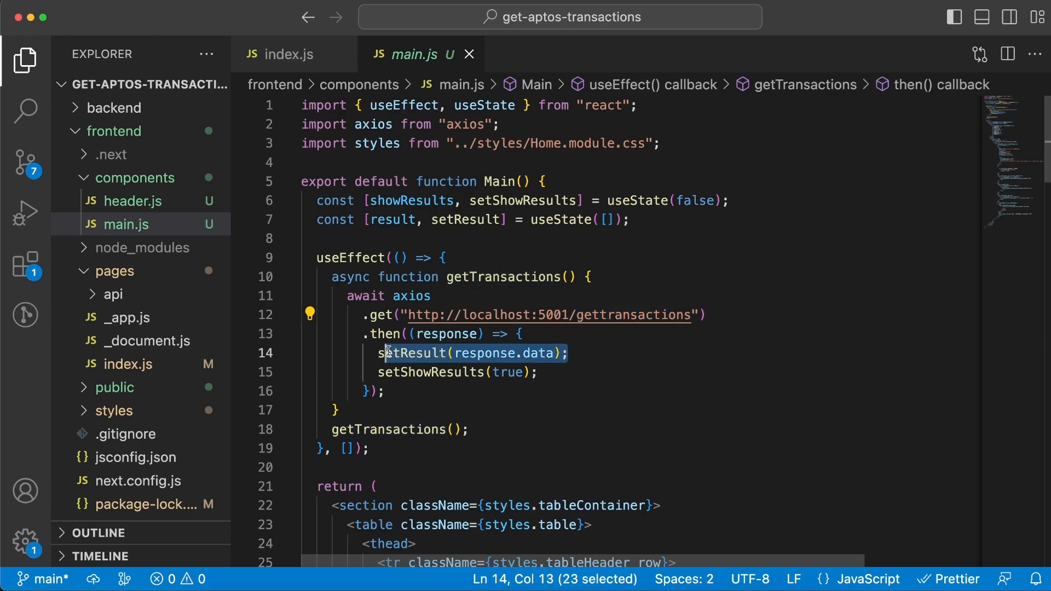
{"action": "double_click", "coordinate": [412, 353]}
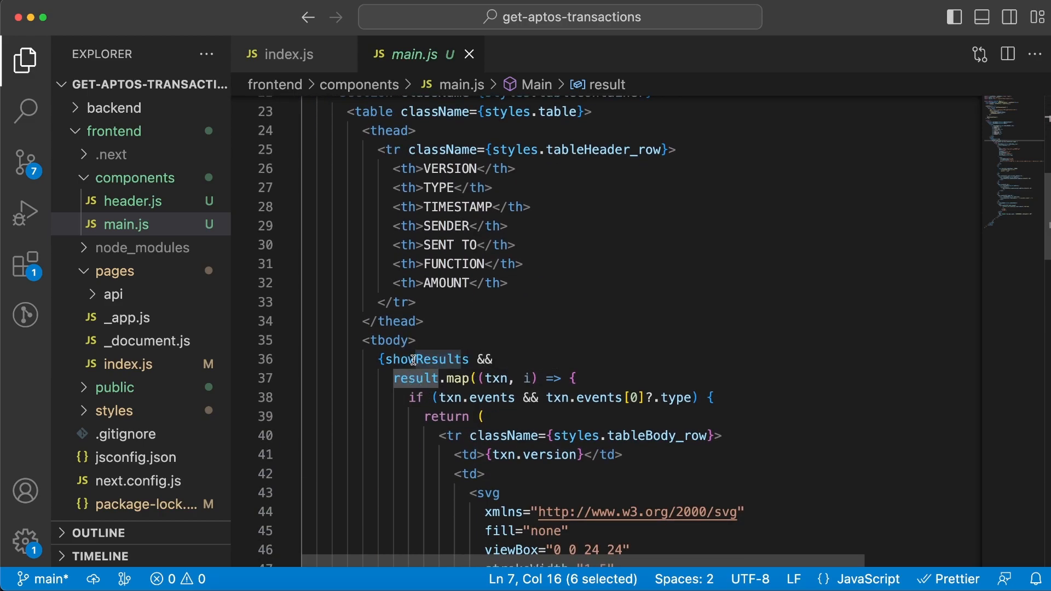
{"action": "double_click", "coordinate": [425, 359]}
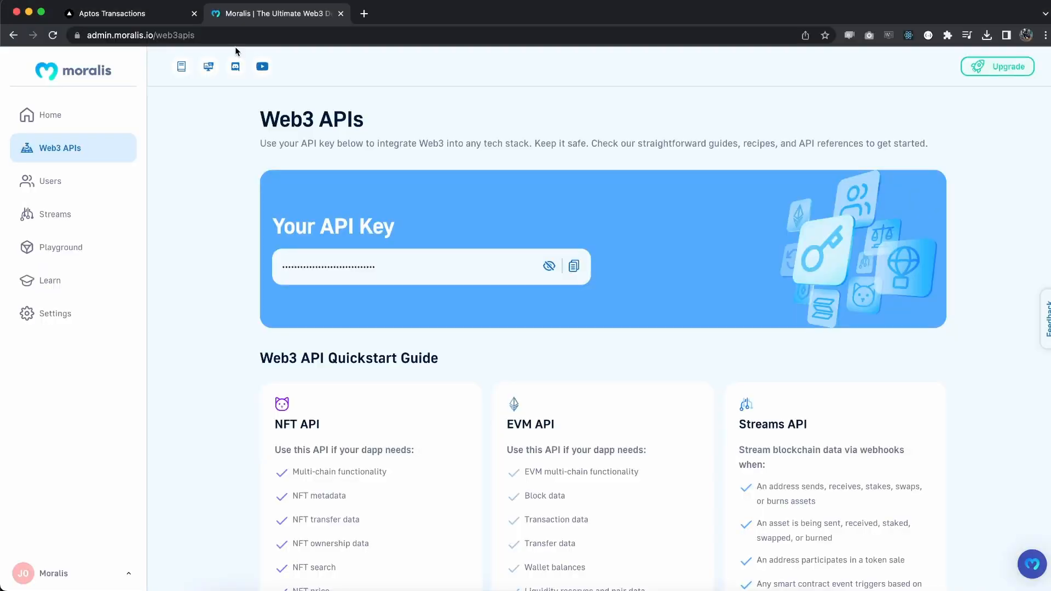
Switch from Chrome back to the VS Code window showing main.js
{"action": "left_click", "coordinate": [131, 13]}
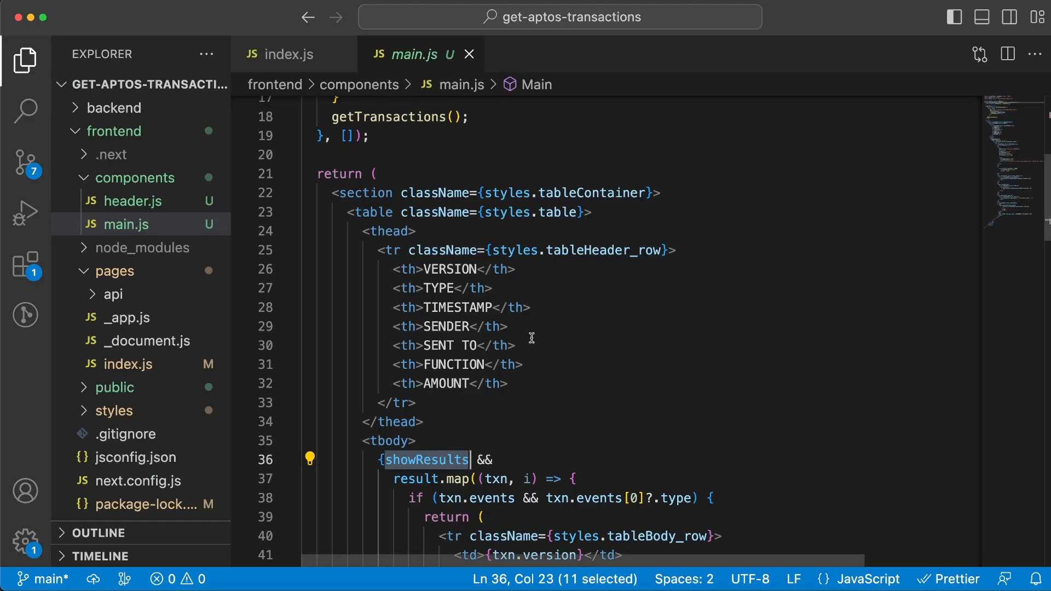
{"action": "scroll", "scroll_direction": "down", "scroll_amount": 3}
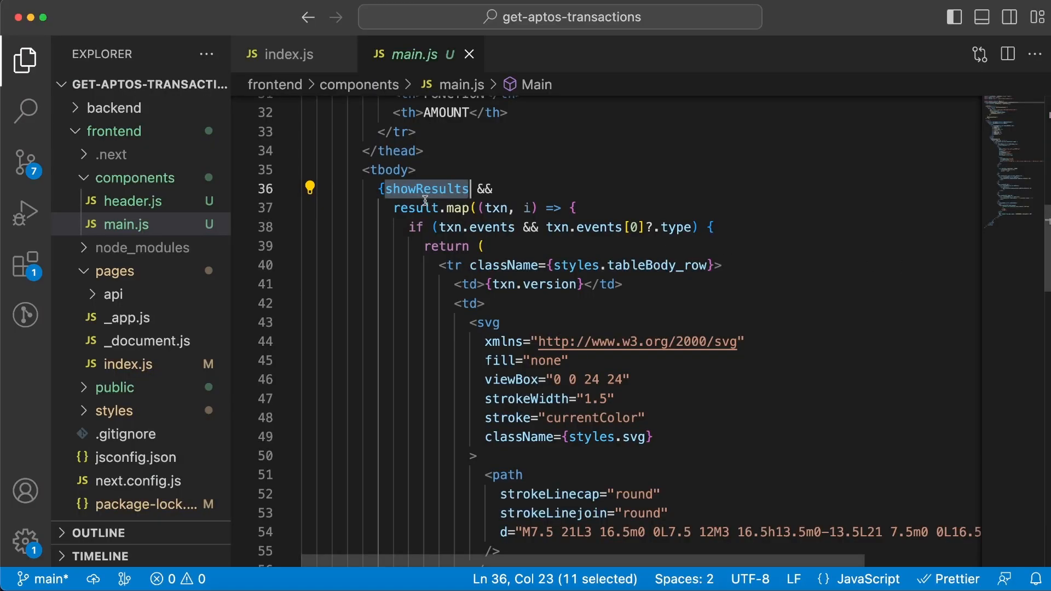
{"action": "double_click", "coordinate": [414, 206]}
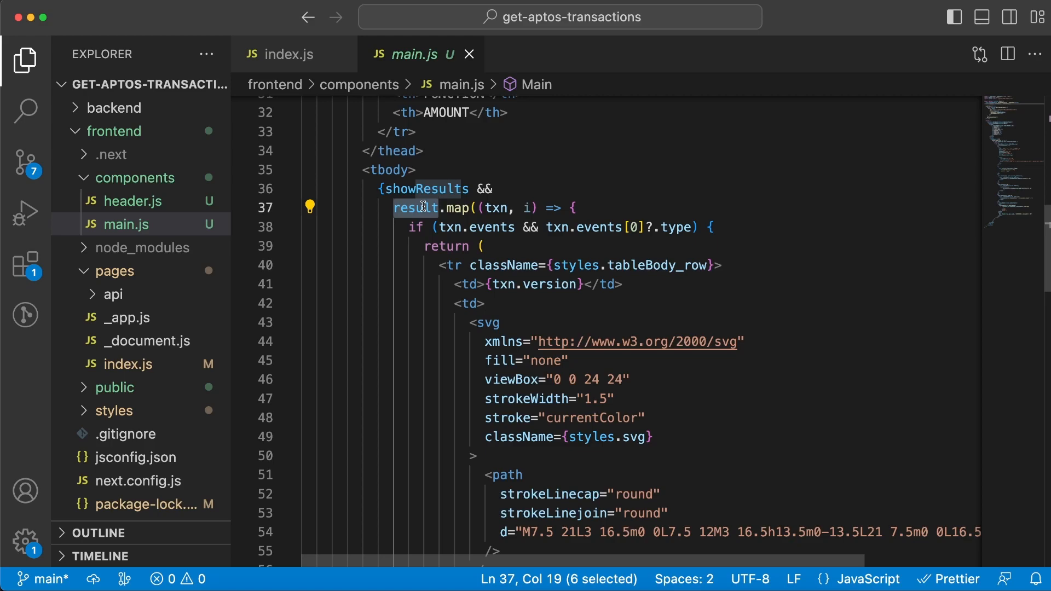
{"action": "mouse_move", "coordinate": [461, 215]}
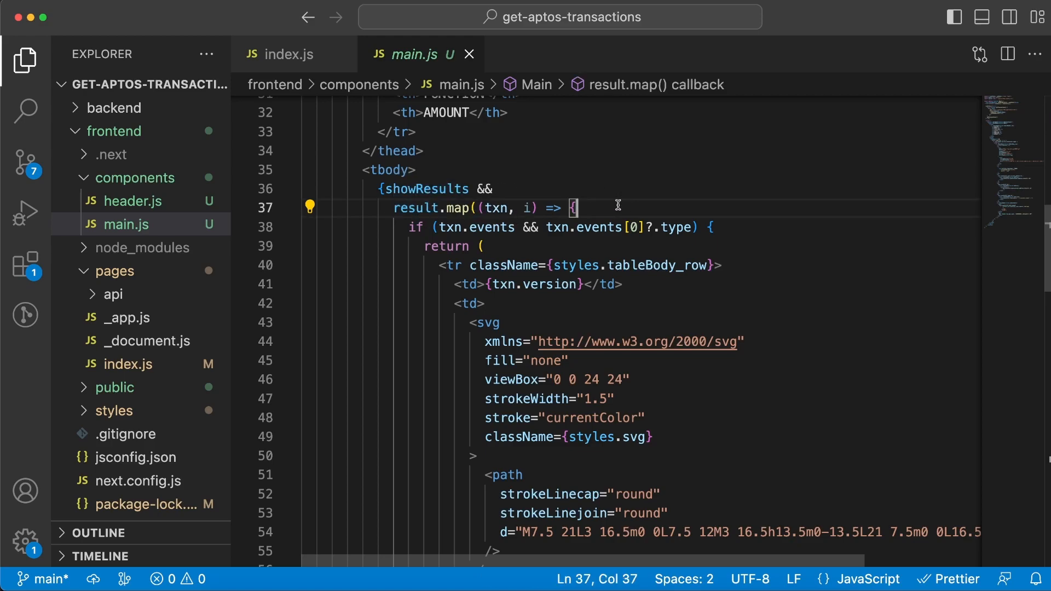
{"action": "scroll", "scroll_direction": "down", "scroll_amount": 3}
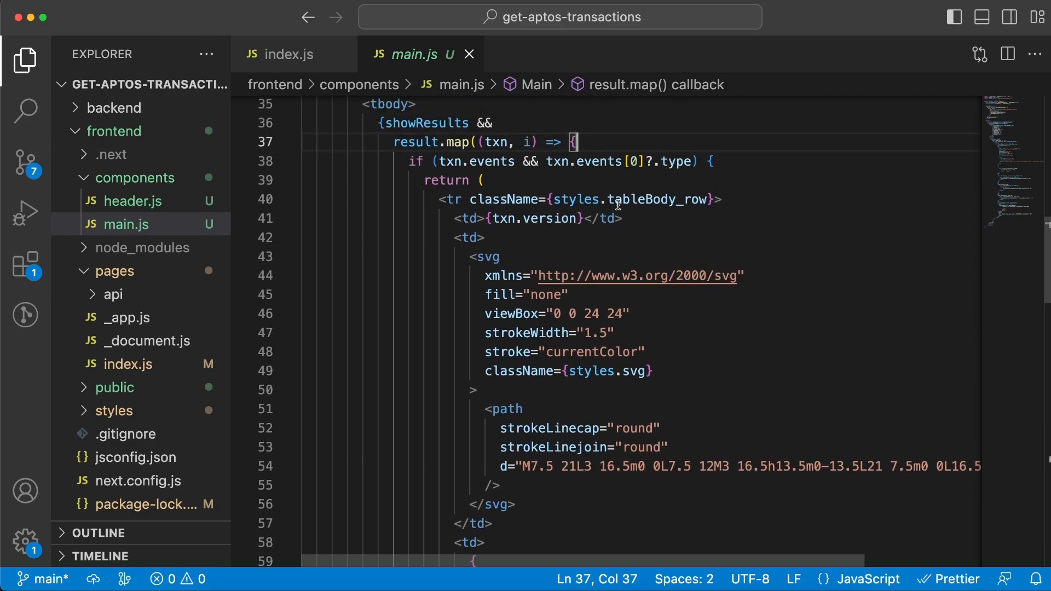
{"action": "double_click", "coordinate": [491, 161]}
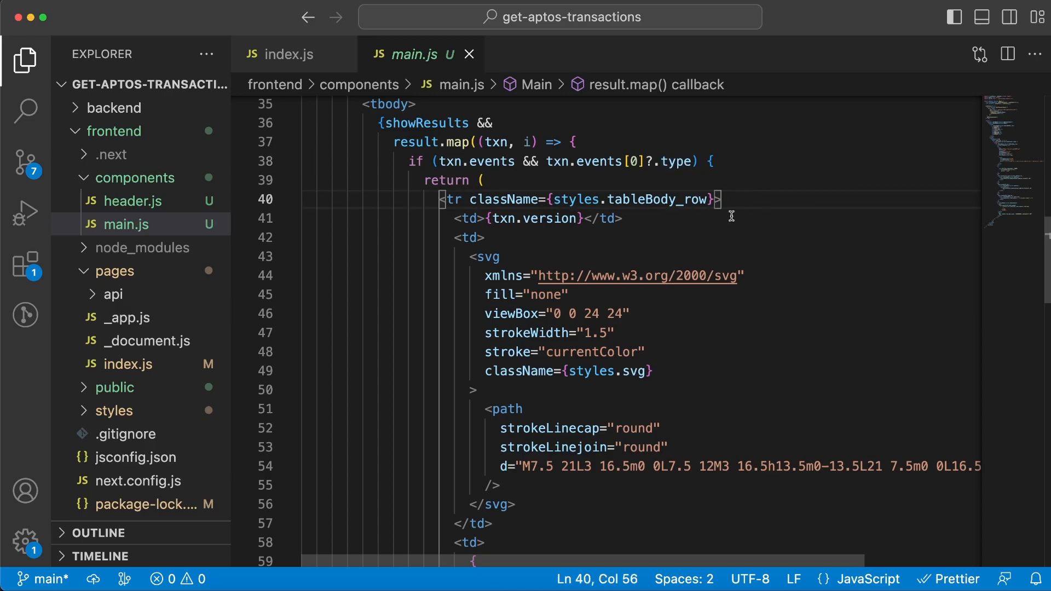
{"action": "double_click", "coordinate": [552, 167]}
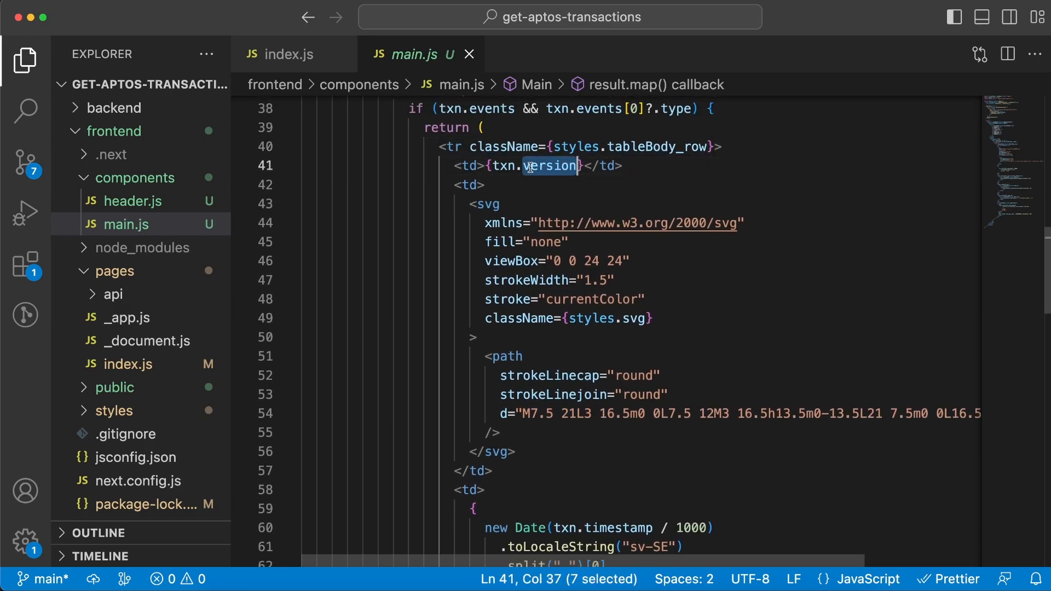
{"action": "mouse_move", "coordinate": [615, 196]}
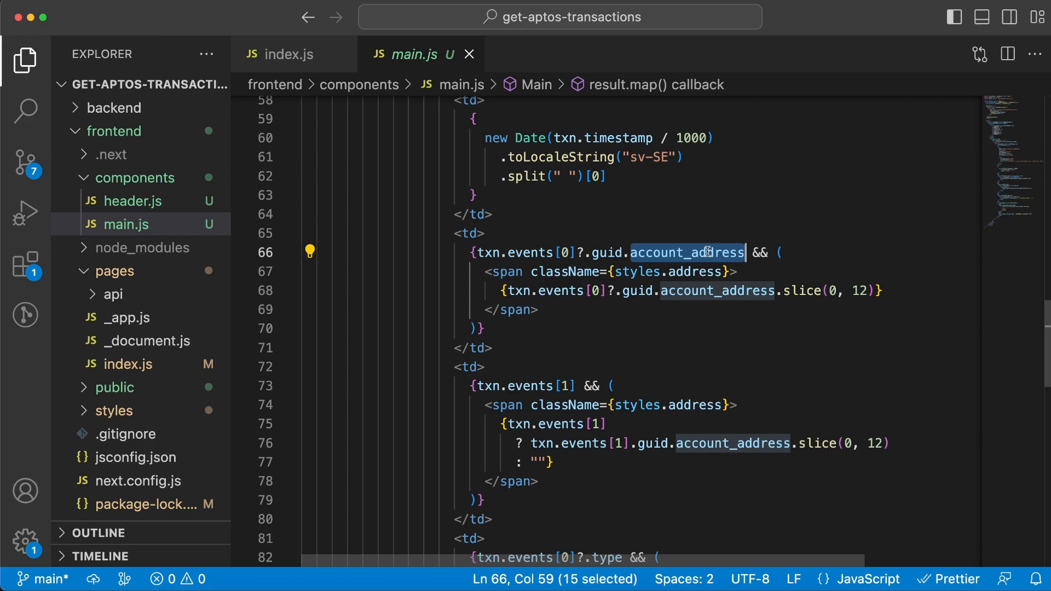
{"action": "mouse_move", "coordinate": [907, 295]}
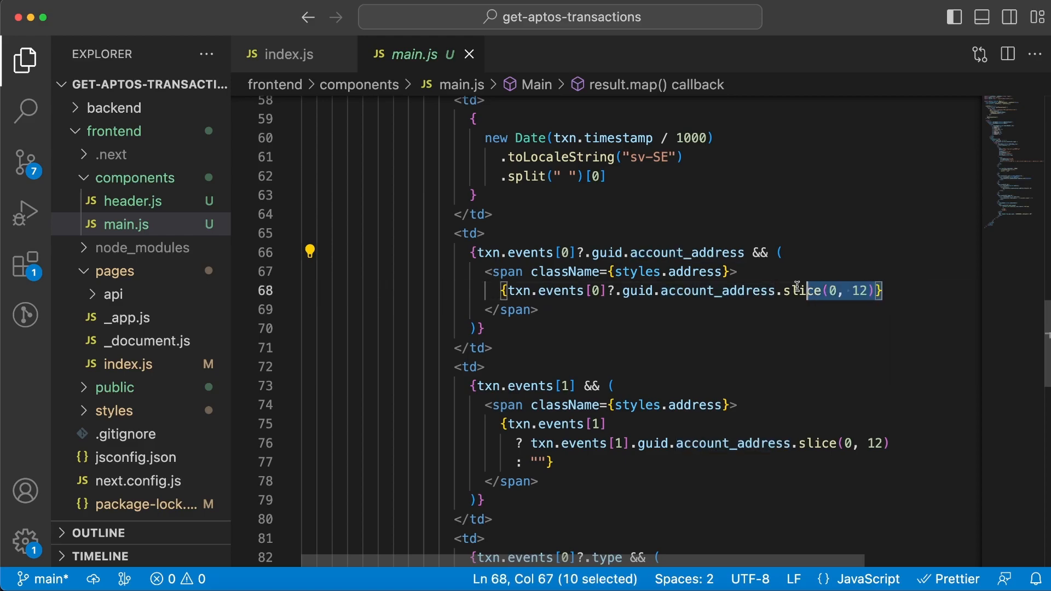
{"action": "scroll", "scroll_direction": "down", "scroll_amount": 3}
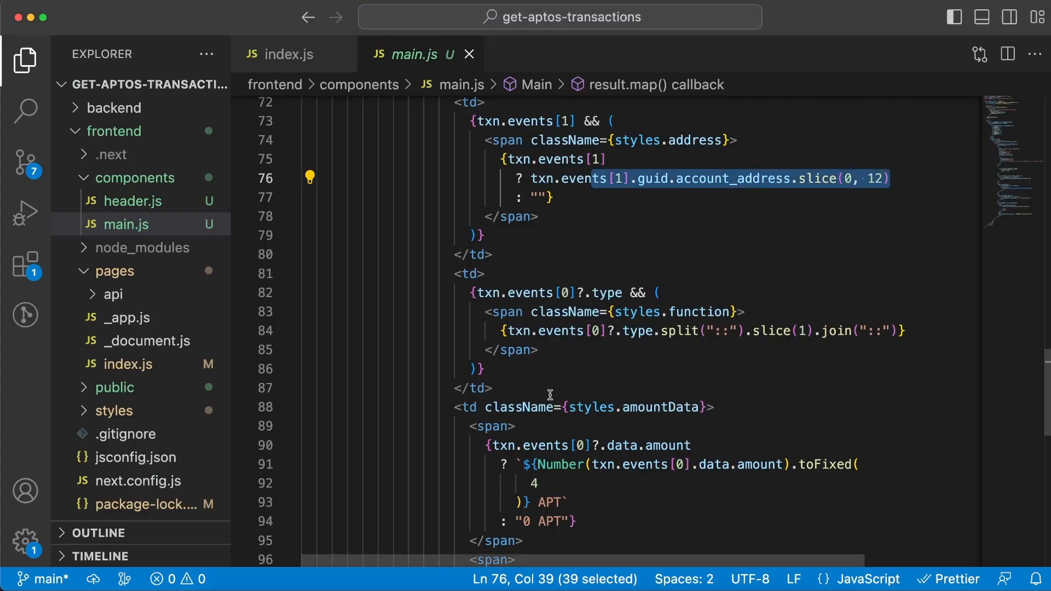
{"action": "mouse_move", "coordinate": [678, 311]}
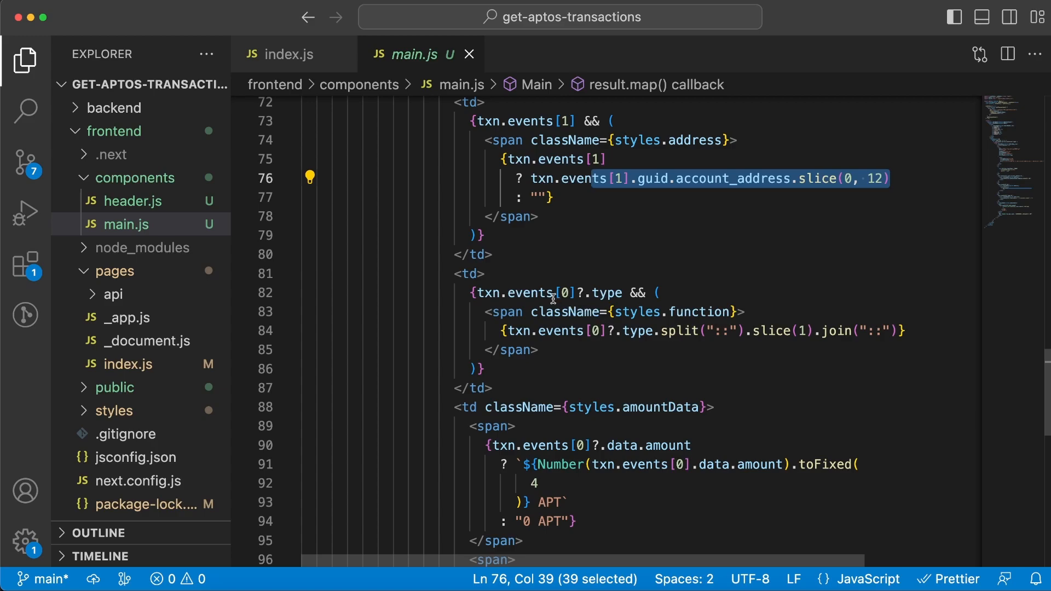
{"action": "double_click", "coordinate": [606, 293]}
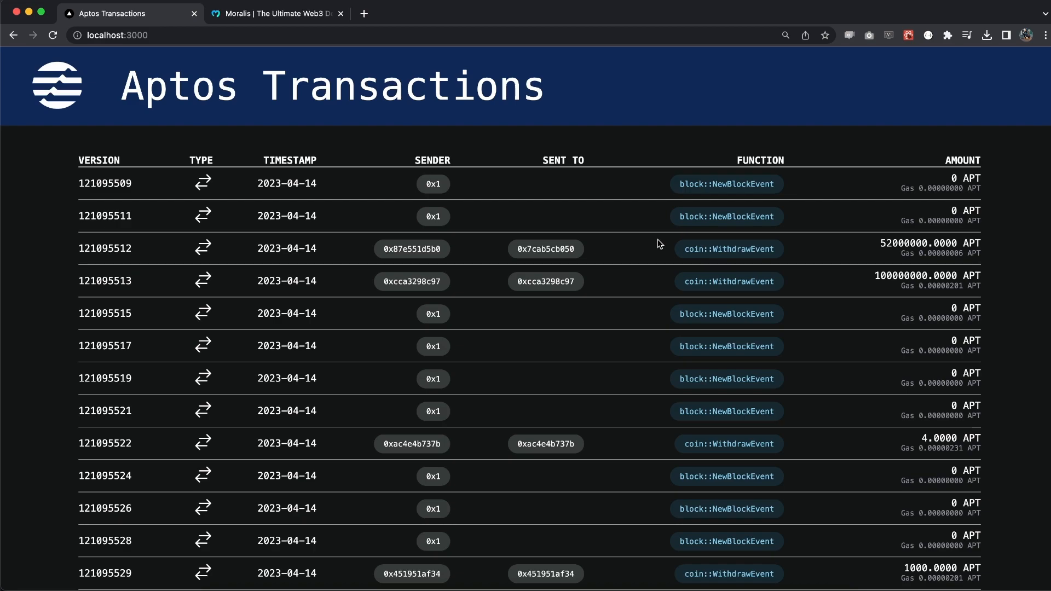
{"action": "double_click", "coordinate": [728, 248]}
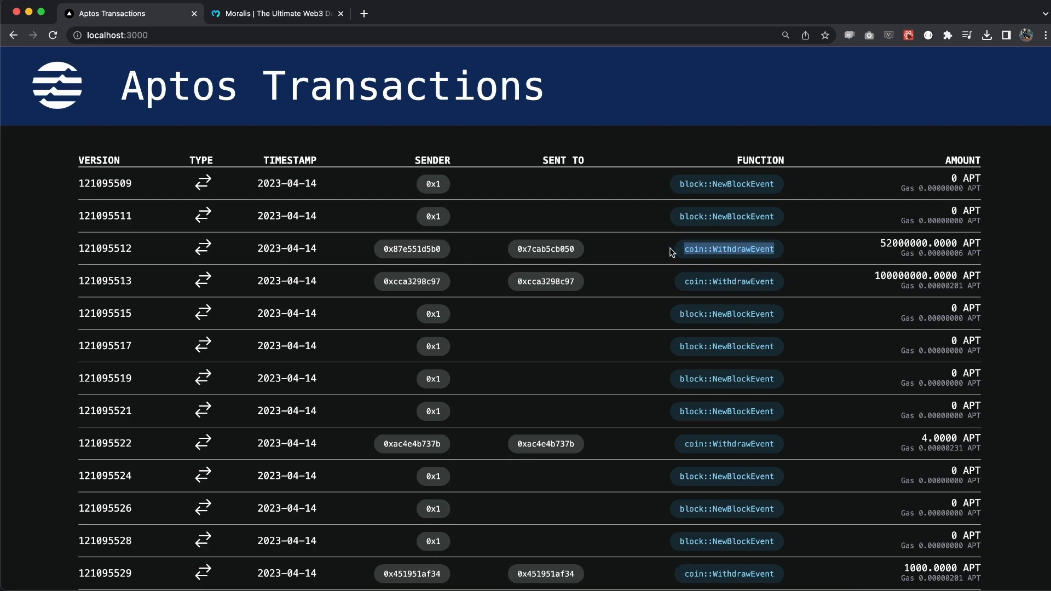
{"action": "mouse_move", "coordinate": [748, 262]}
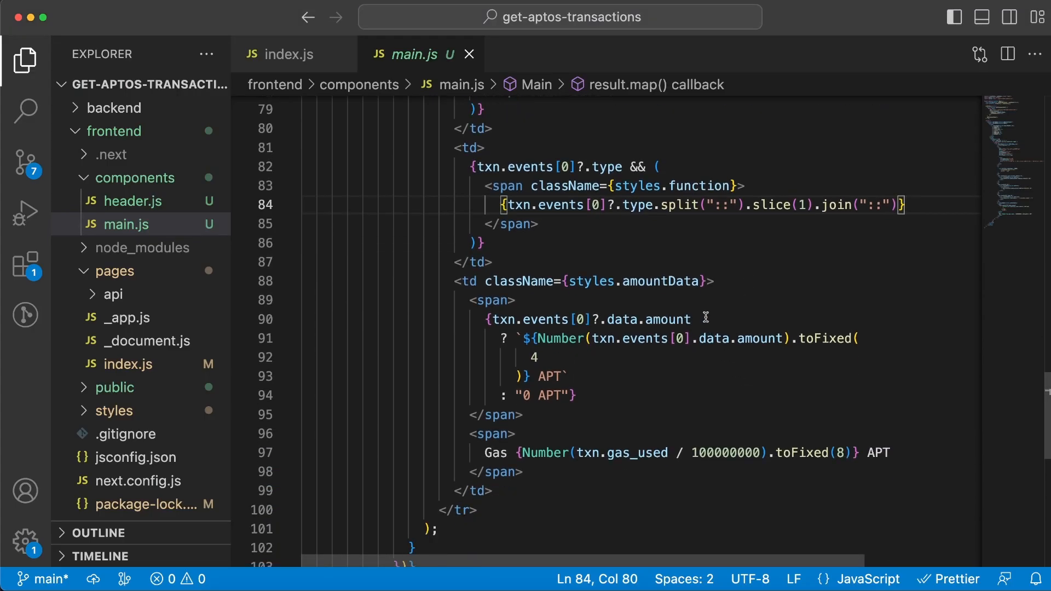
{"action": "left_click", "coordinate": [692, 319]}
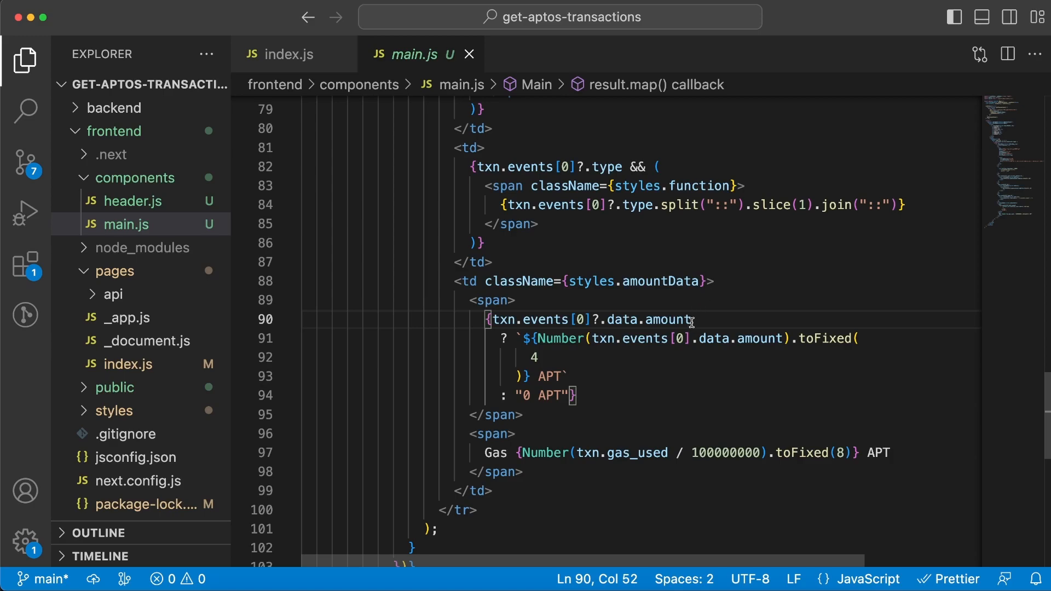
{"action": "scroll", "scroll_direction": "down", "scroll_amount": 3}
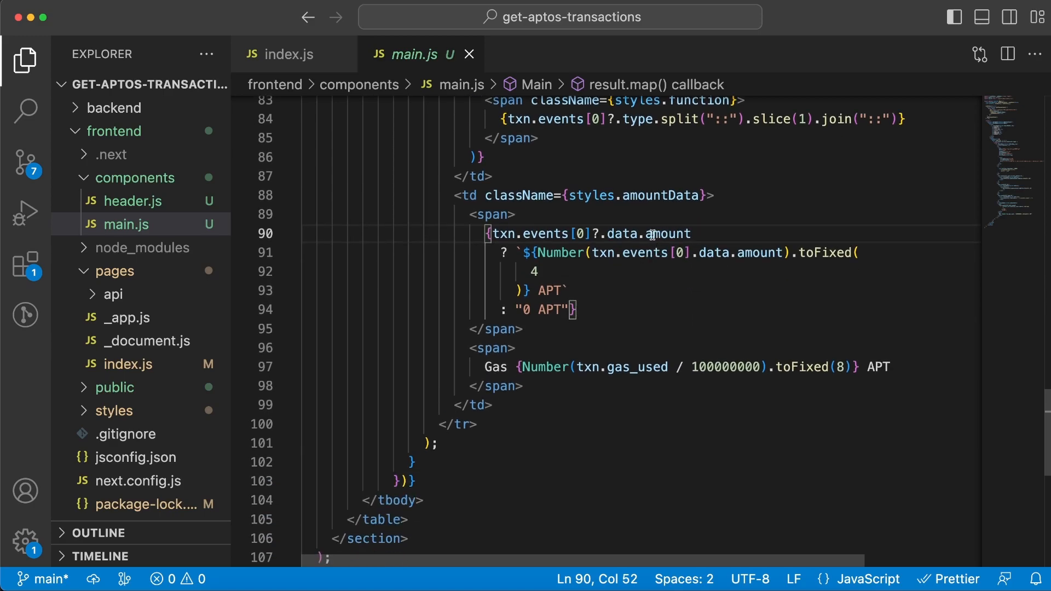
{"action": "double_click", "coordinate": [667, 233]}
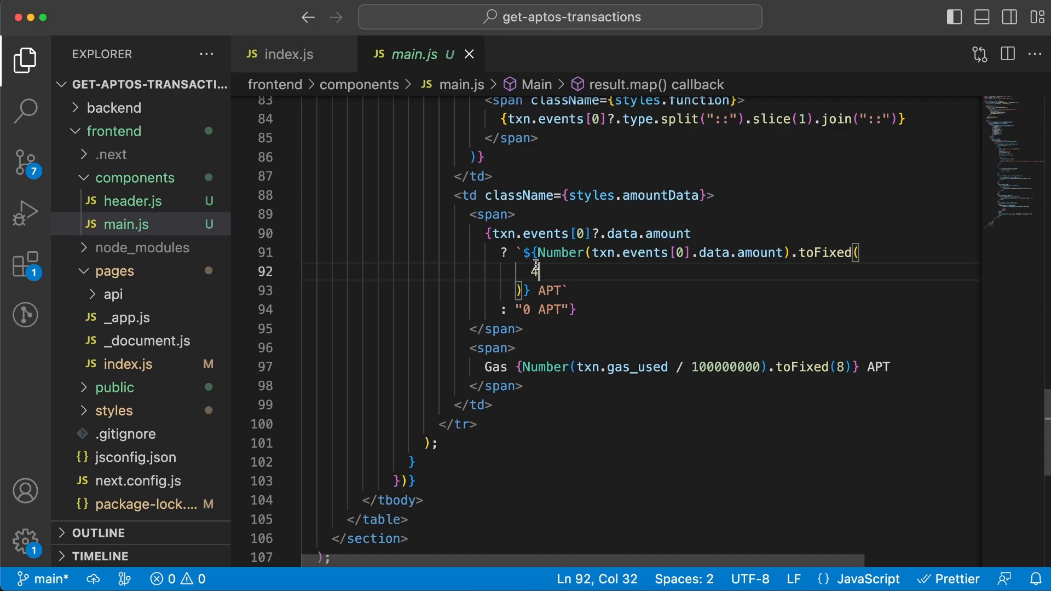
{"action": "double_click", "coordinate": [550, 290]}
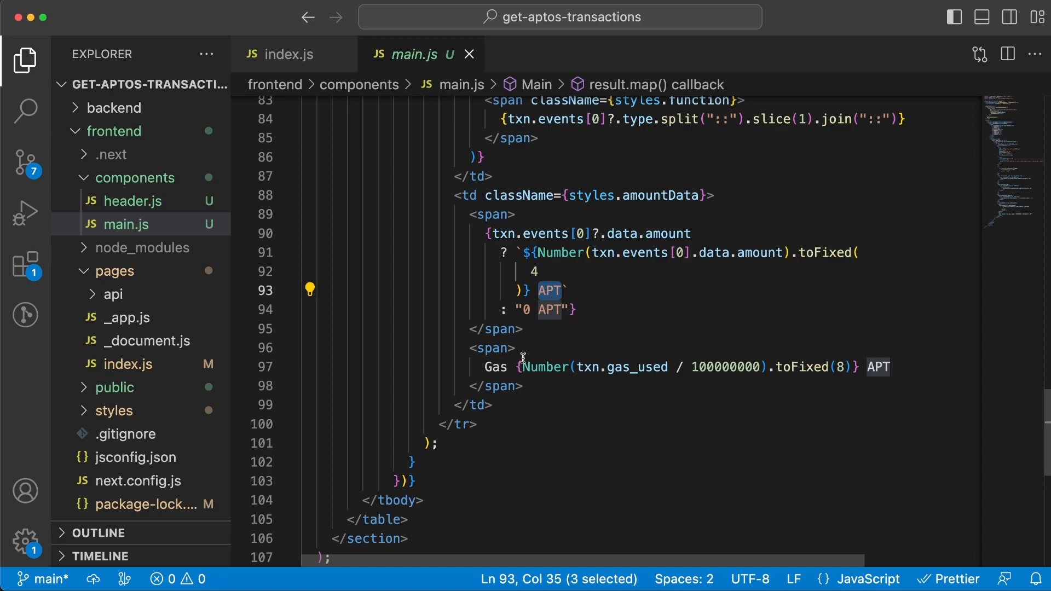
{"action": "double_click", "coordinate": [496, 367]}
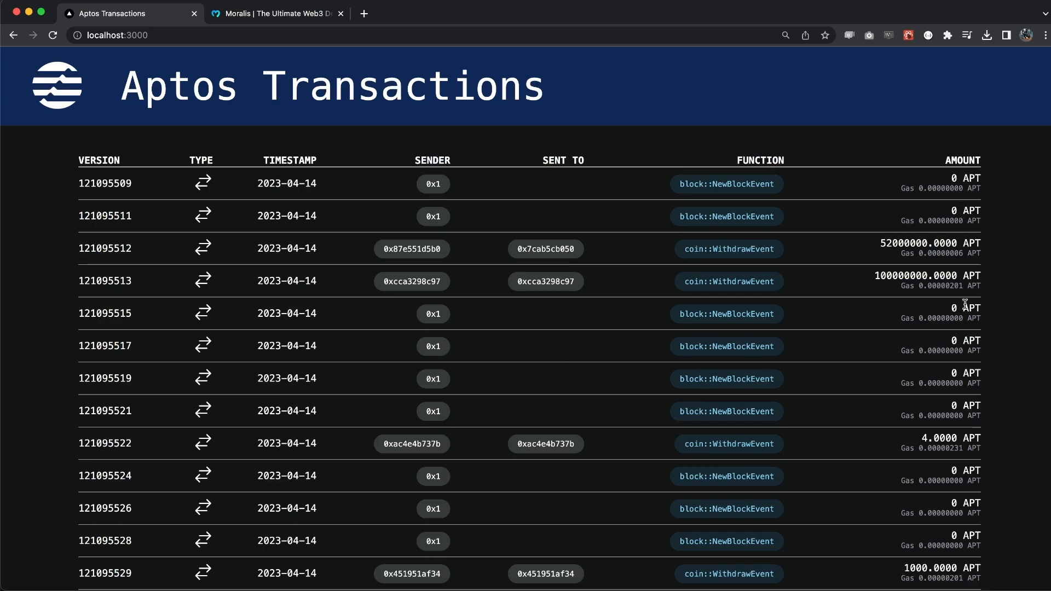
{"action": "mouse_move", "coordinate": [954, 302]}
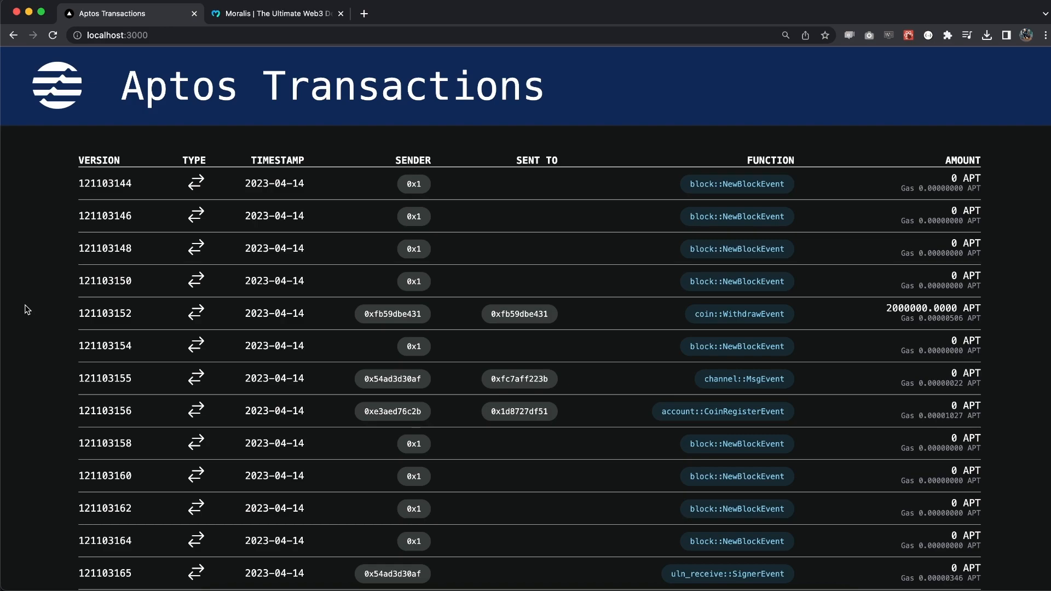
{"action": "mouse_move", "coordinate": [27, 298]}
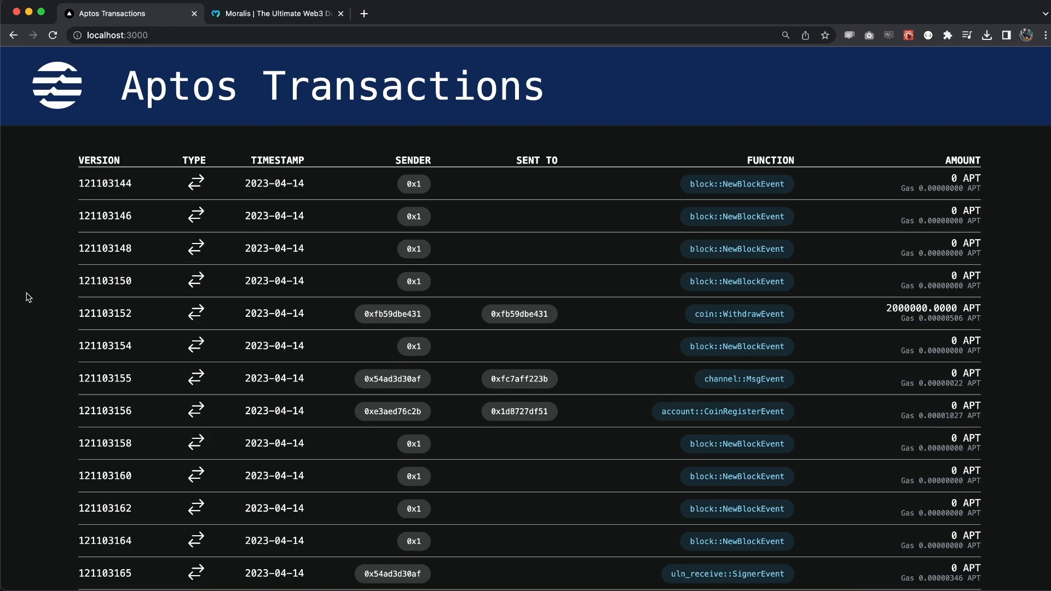
Scroll the refreshed Aptos Transactions table showing transactions from version 121103144
{"action": "scroll", "scroll_direction": "down", "scroll_amount": 3}
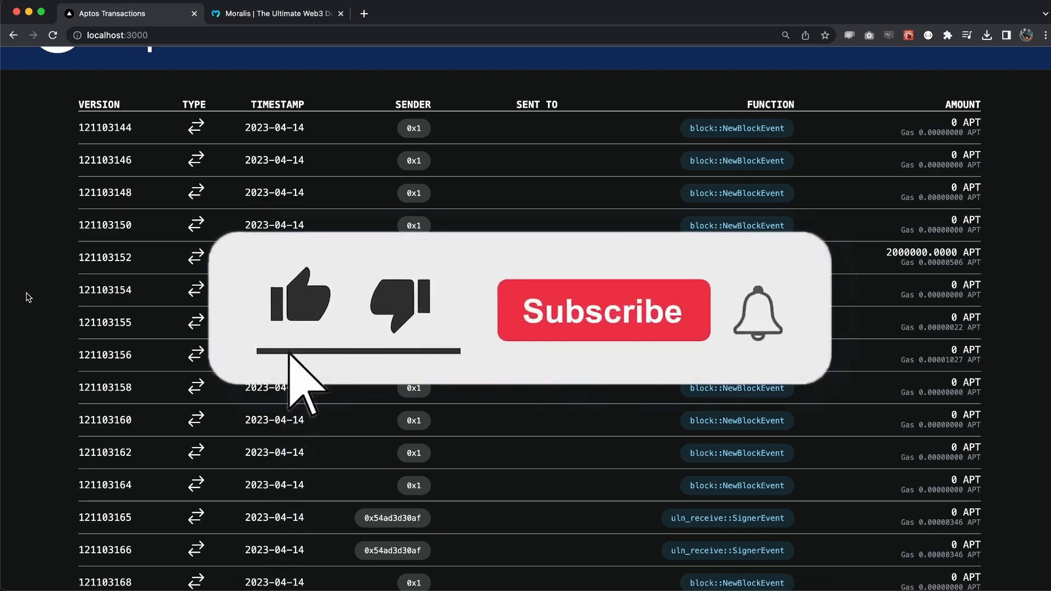
{"action": "left_click", "coordinate": [602, 310]}
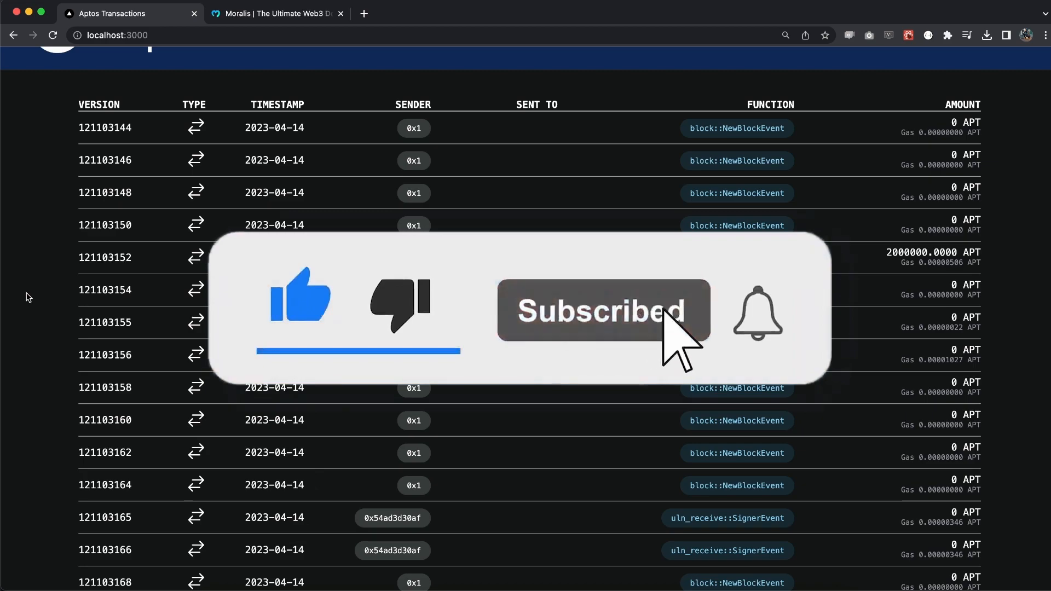